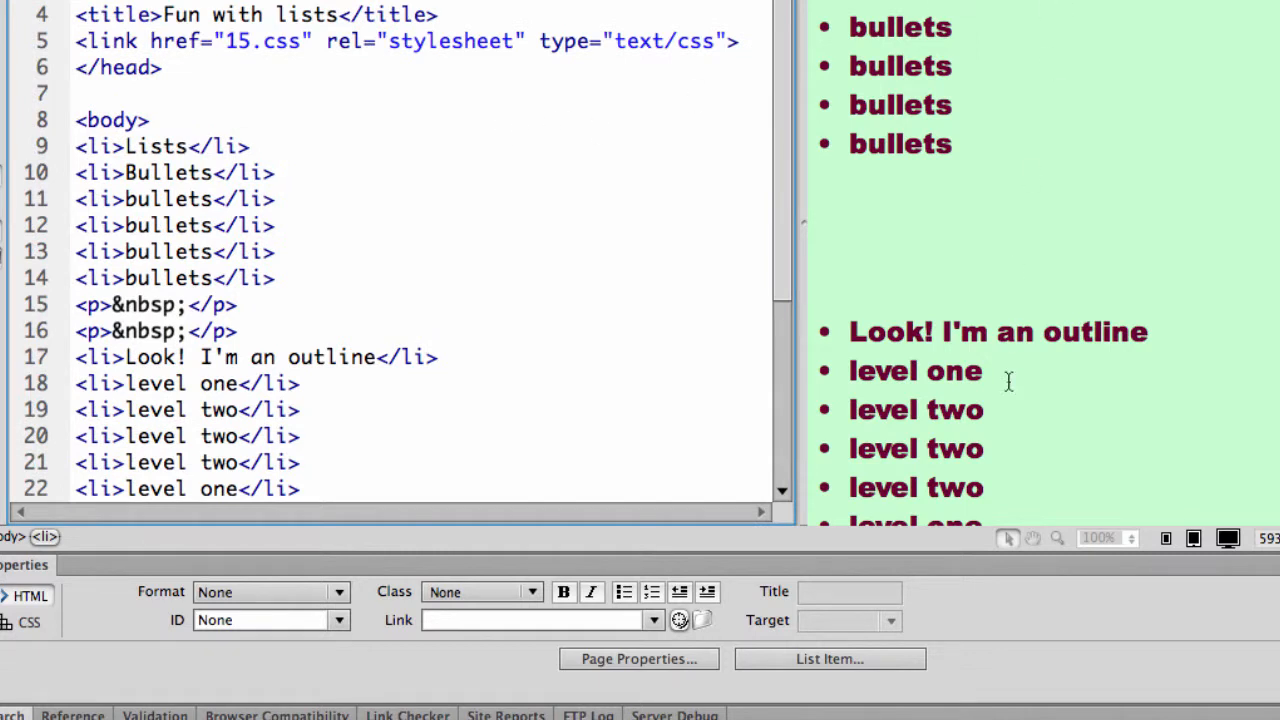
mouse_move(196, 124)
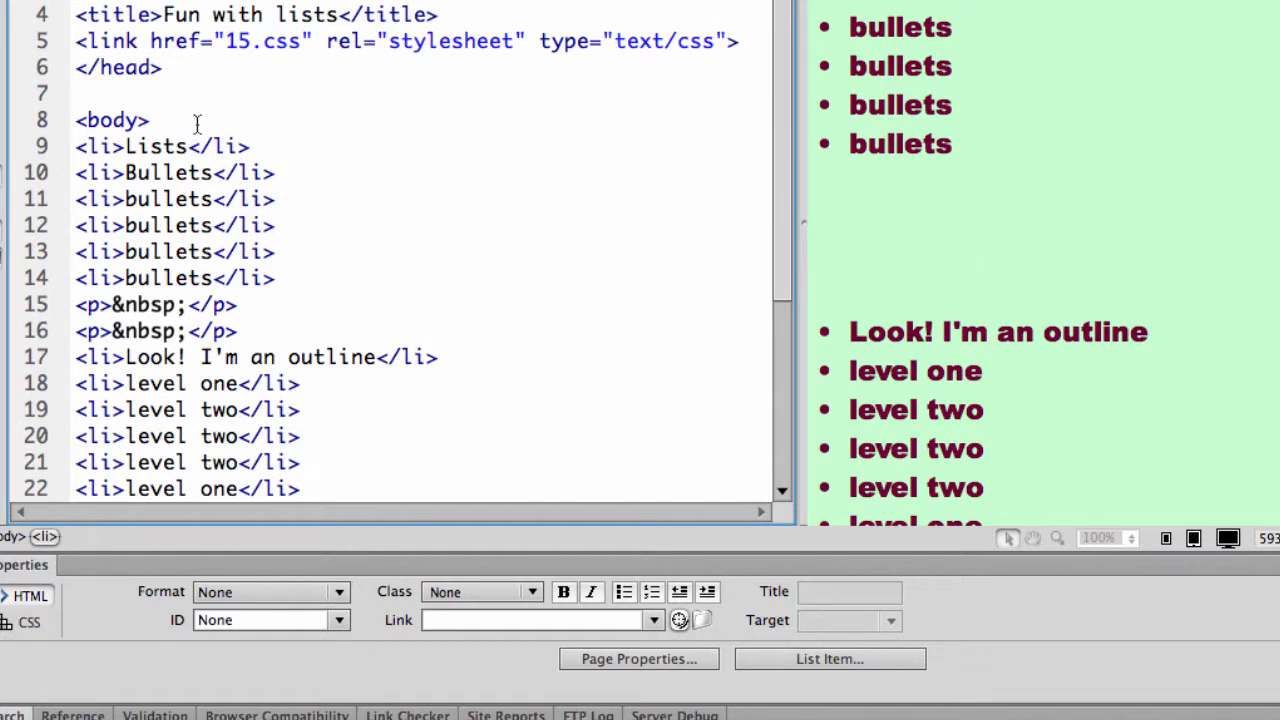
Wrap the Lists and bullets items in <ol>...</ol> so they preview numbered
text(<ol>)
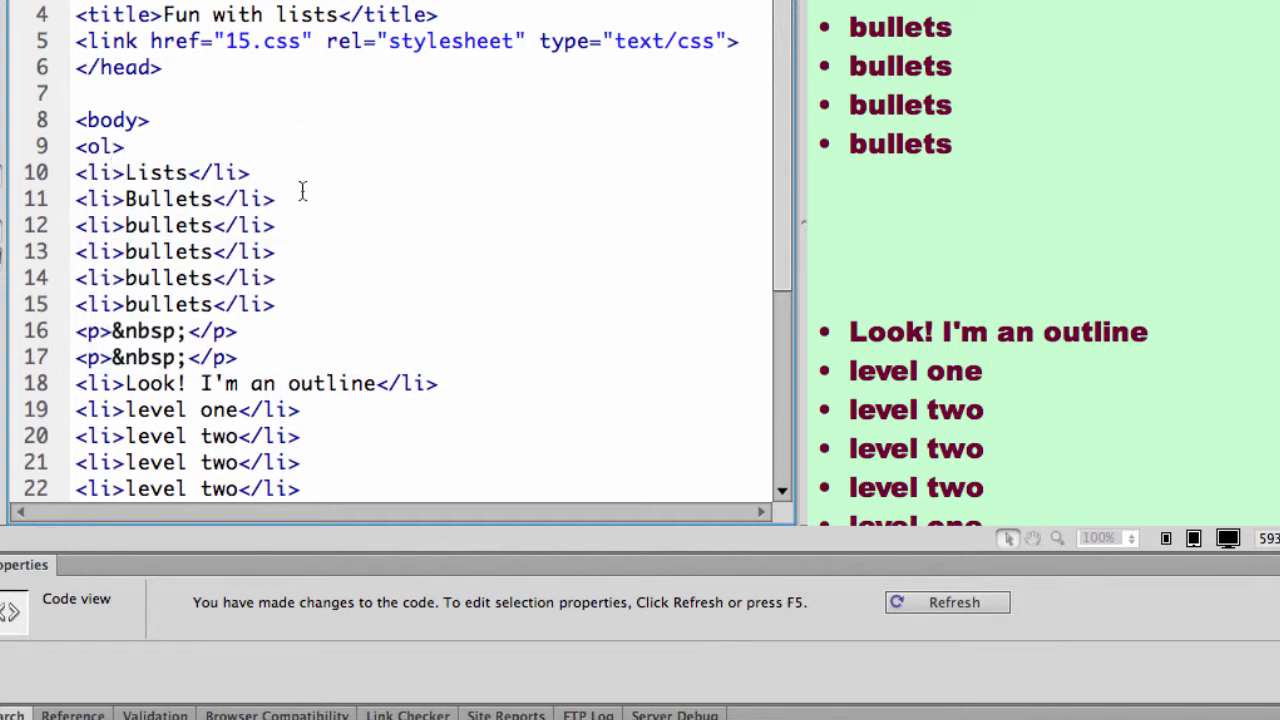
key(Enter)
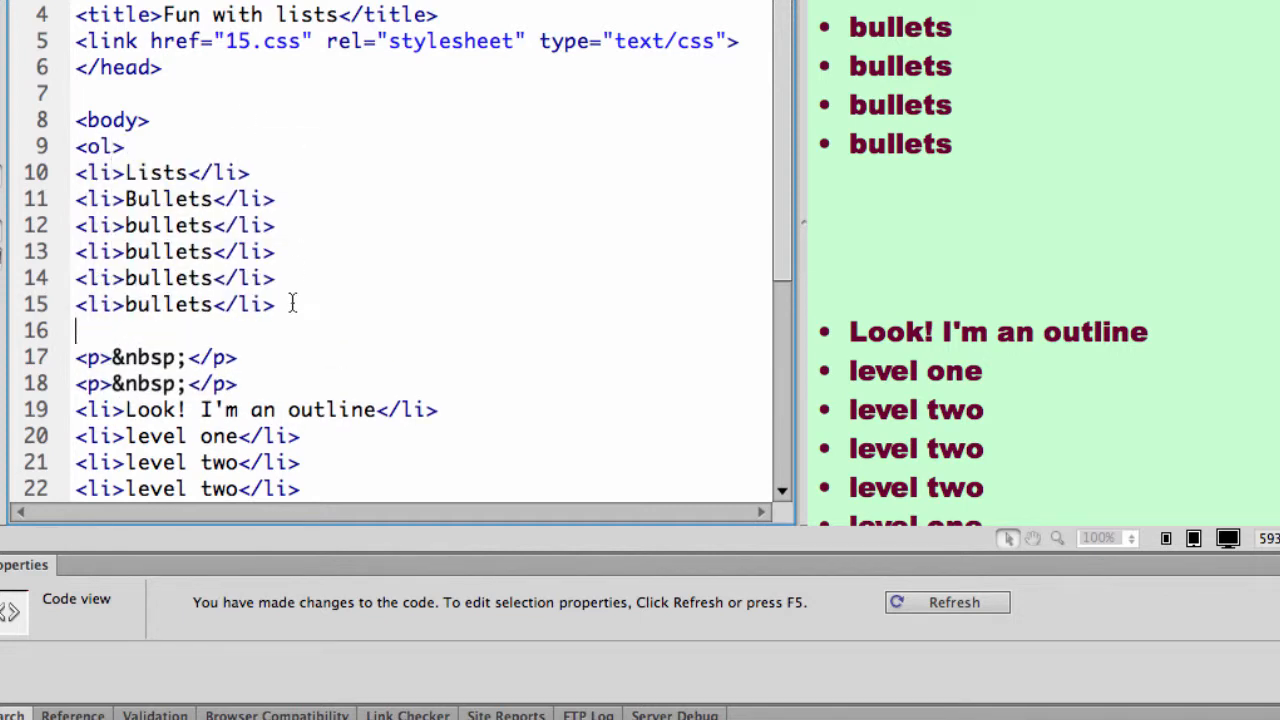
text(<)
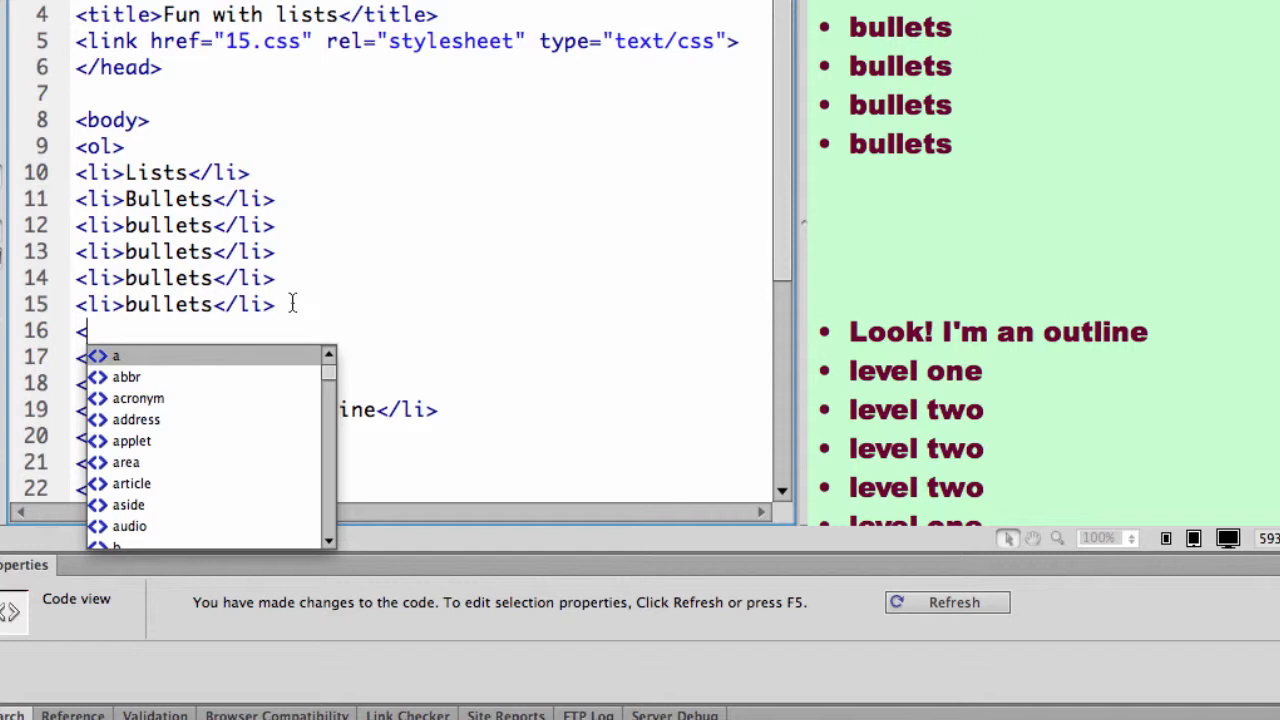
text(/ol>)
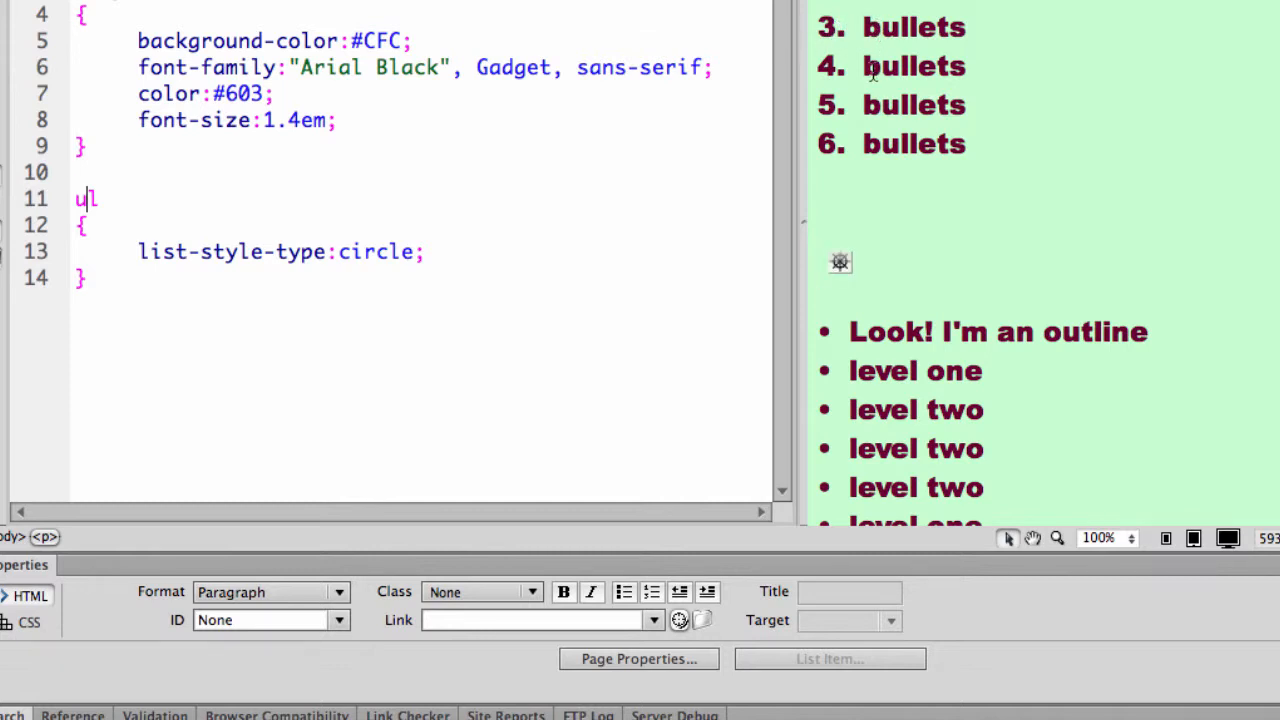
mouse_move(886, 92)
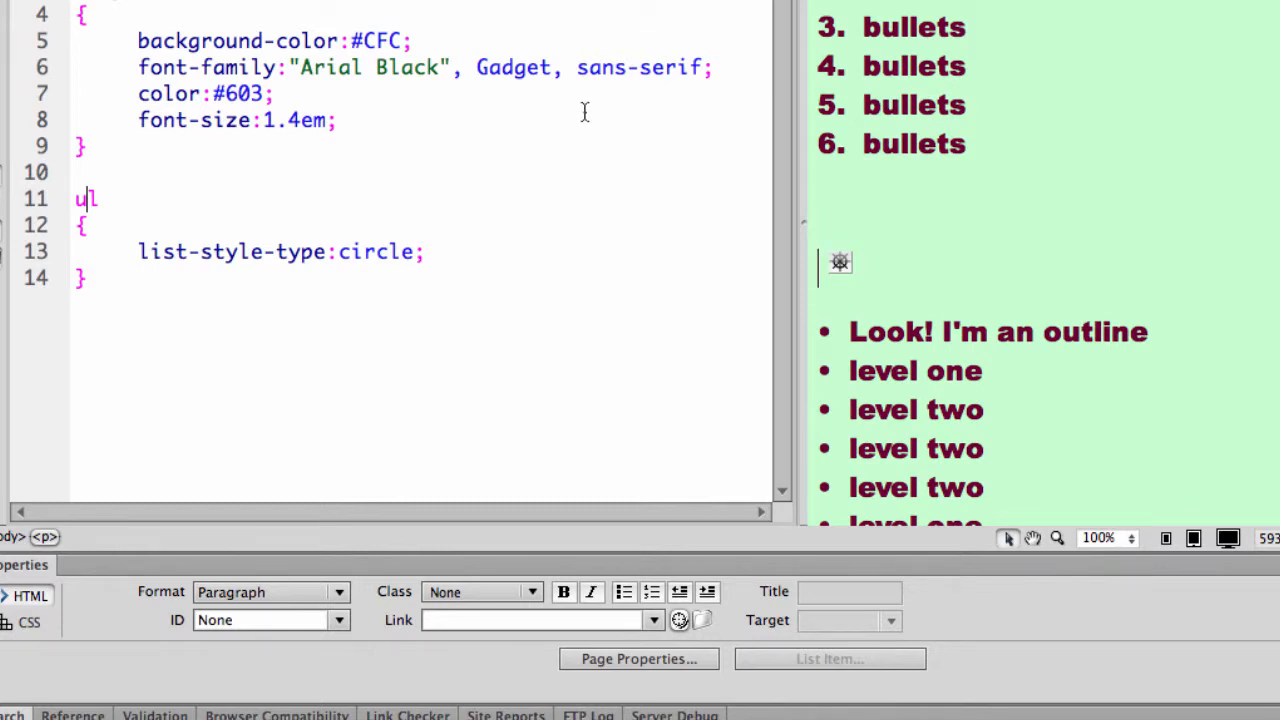
mouse_move(632, 120)
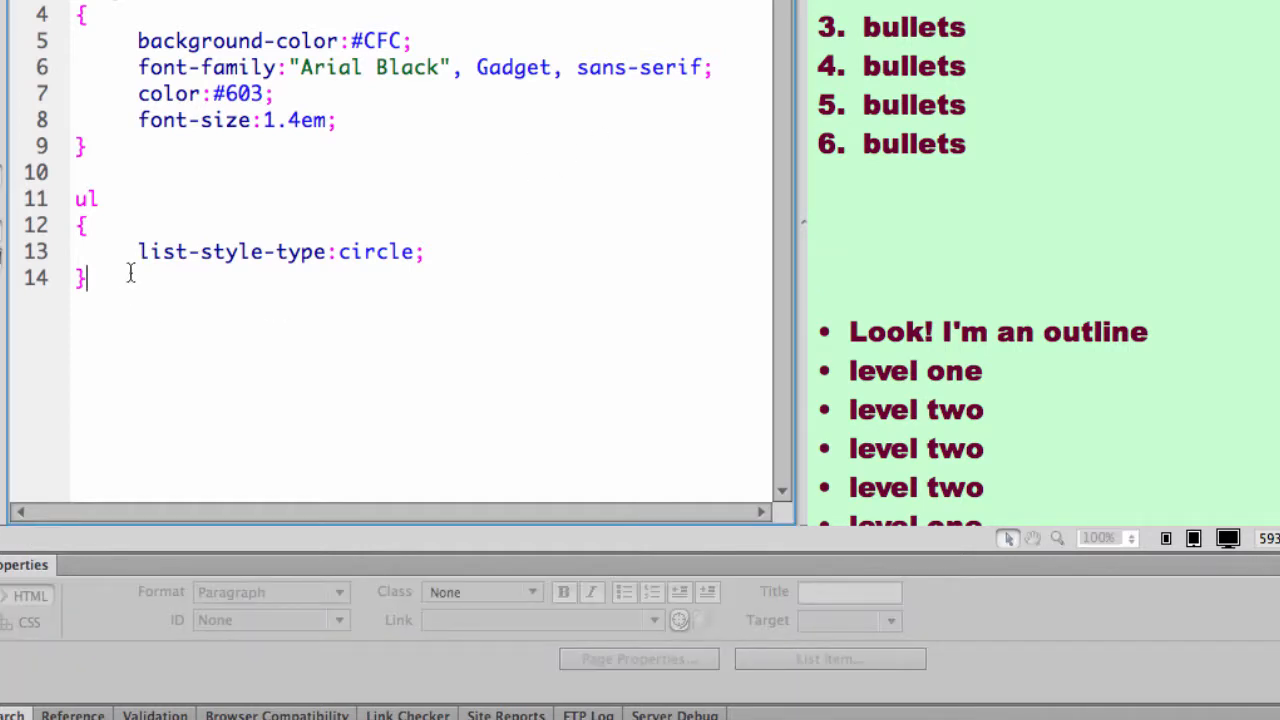
Add an ol rule in 15.css with list-style-type: upper-alpha
key(enter)
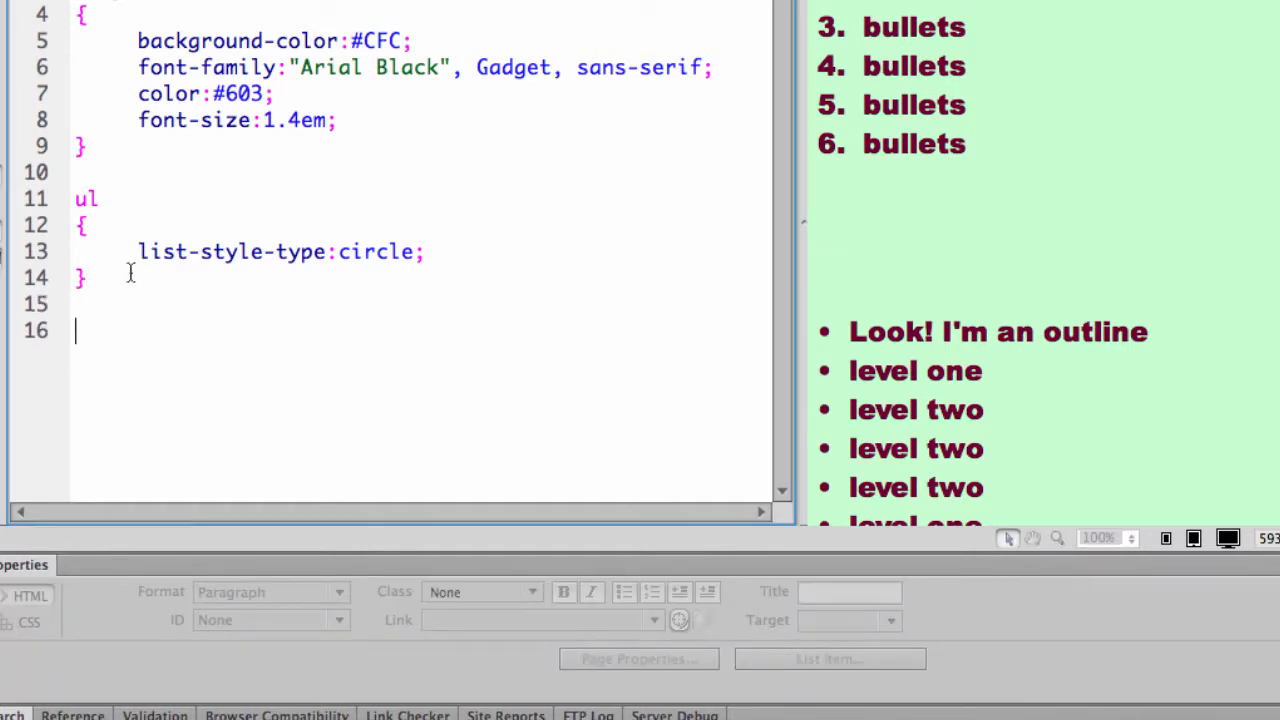
text(ol)
text({)
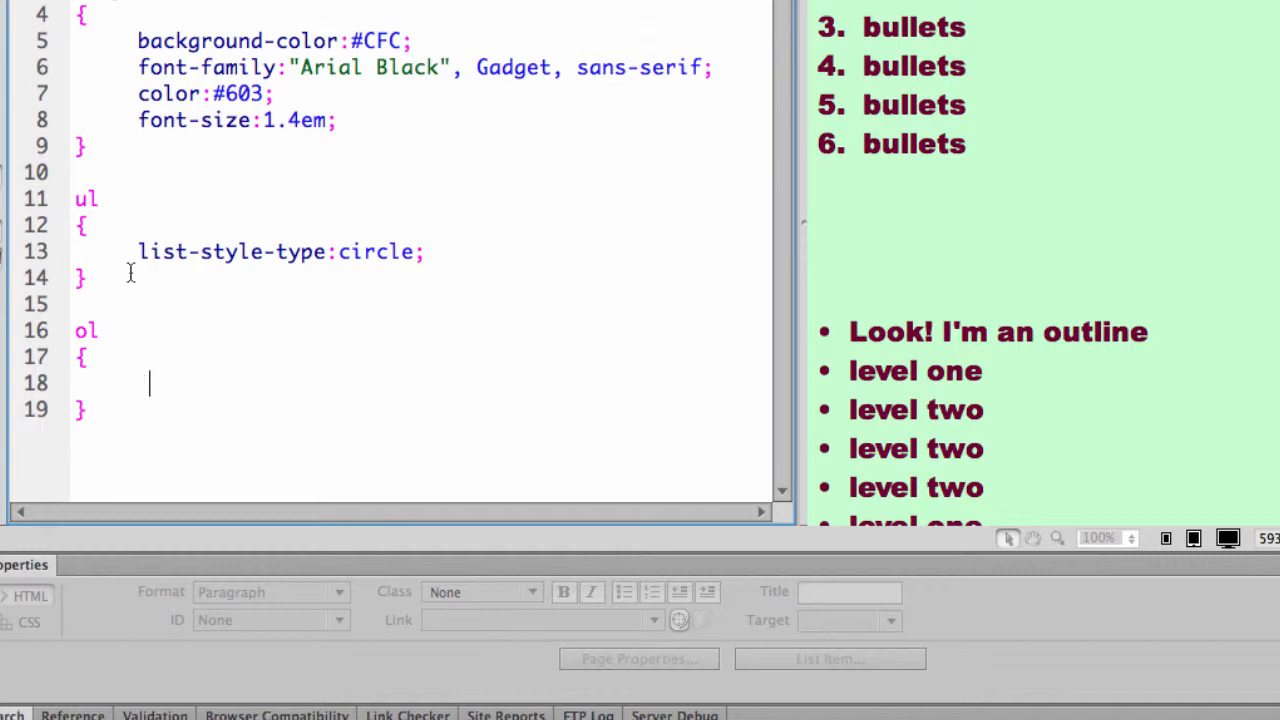
text(list-style)
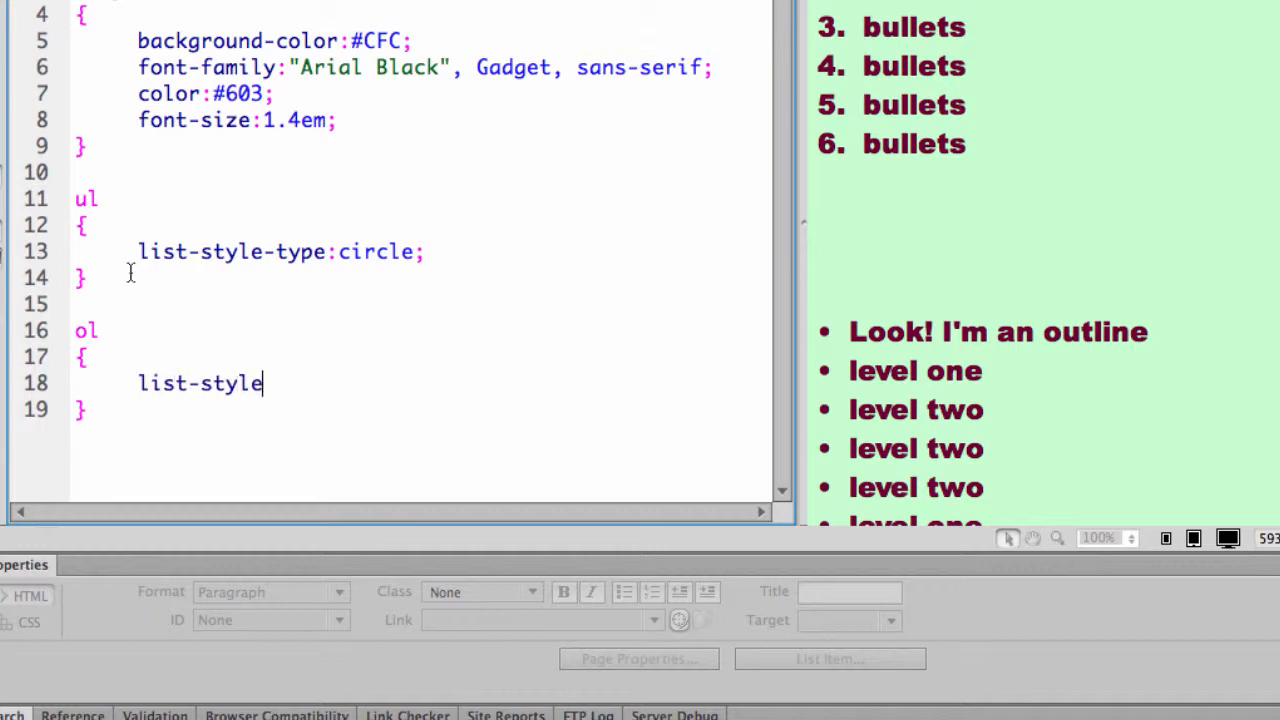
text(-type:)
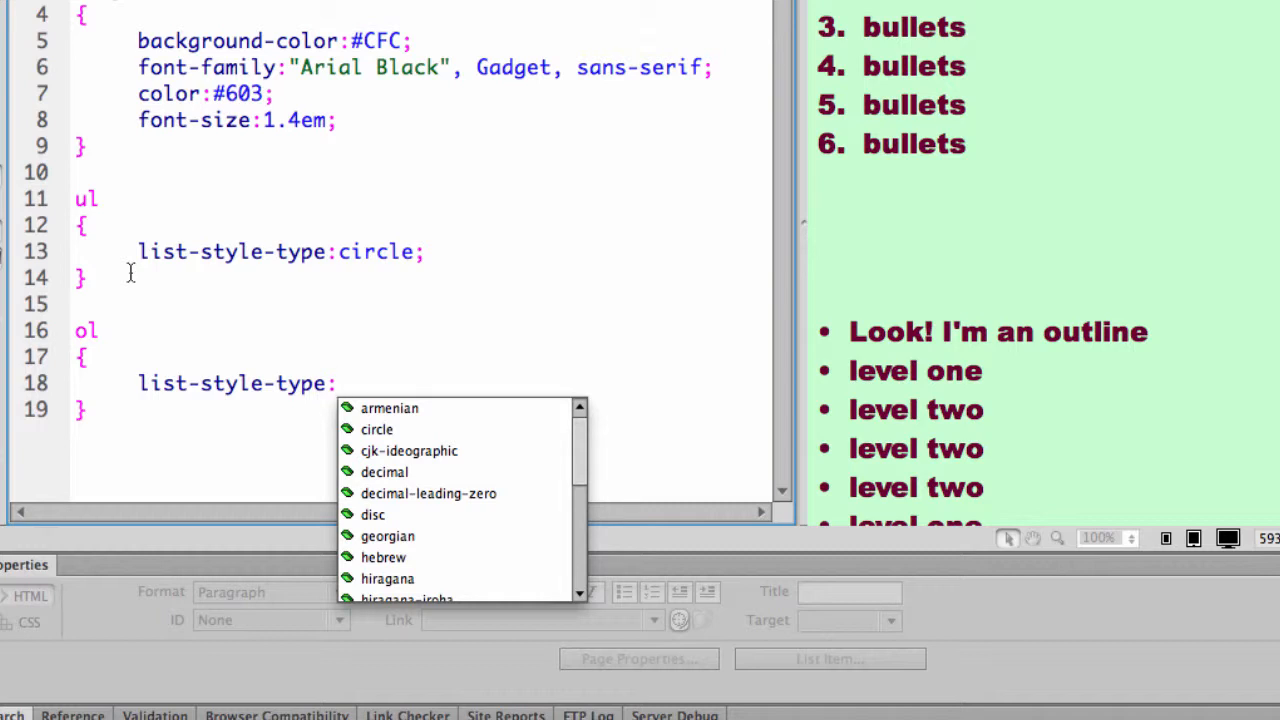
text(uppe)
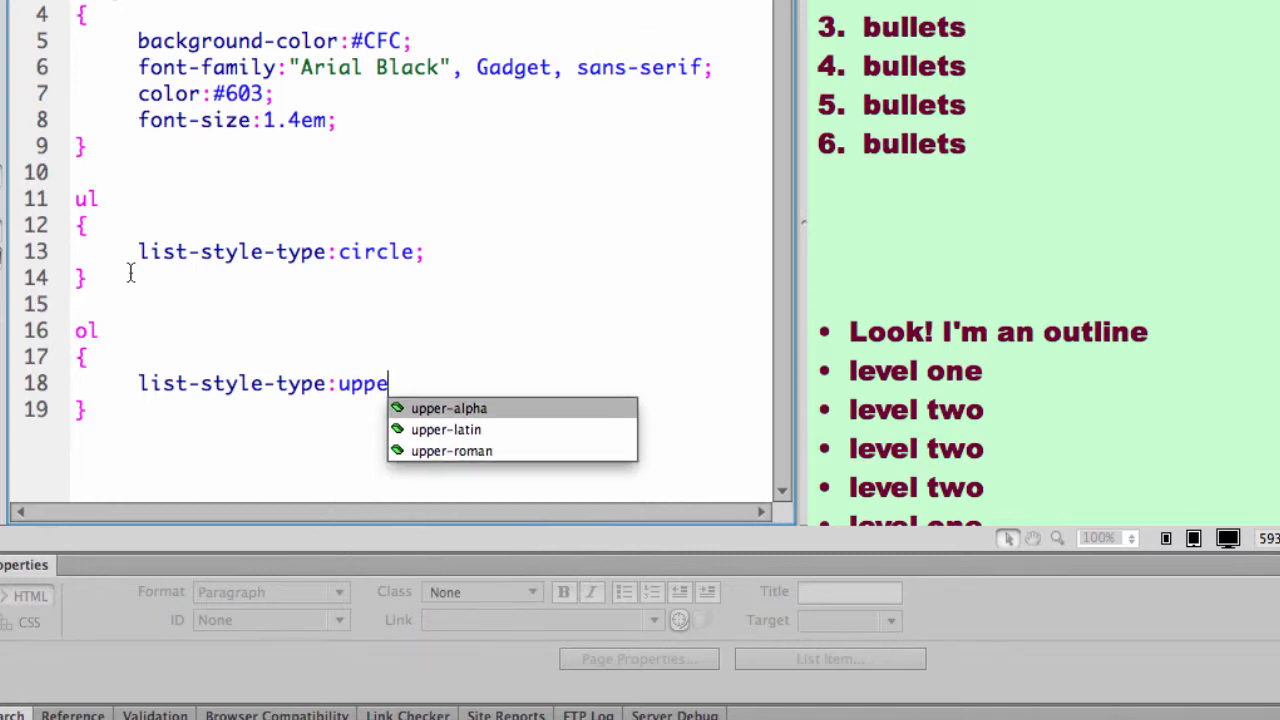
click(448, 408)
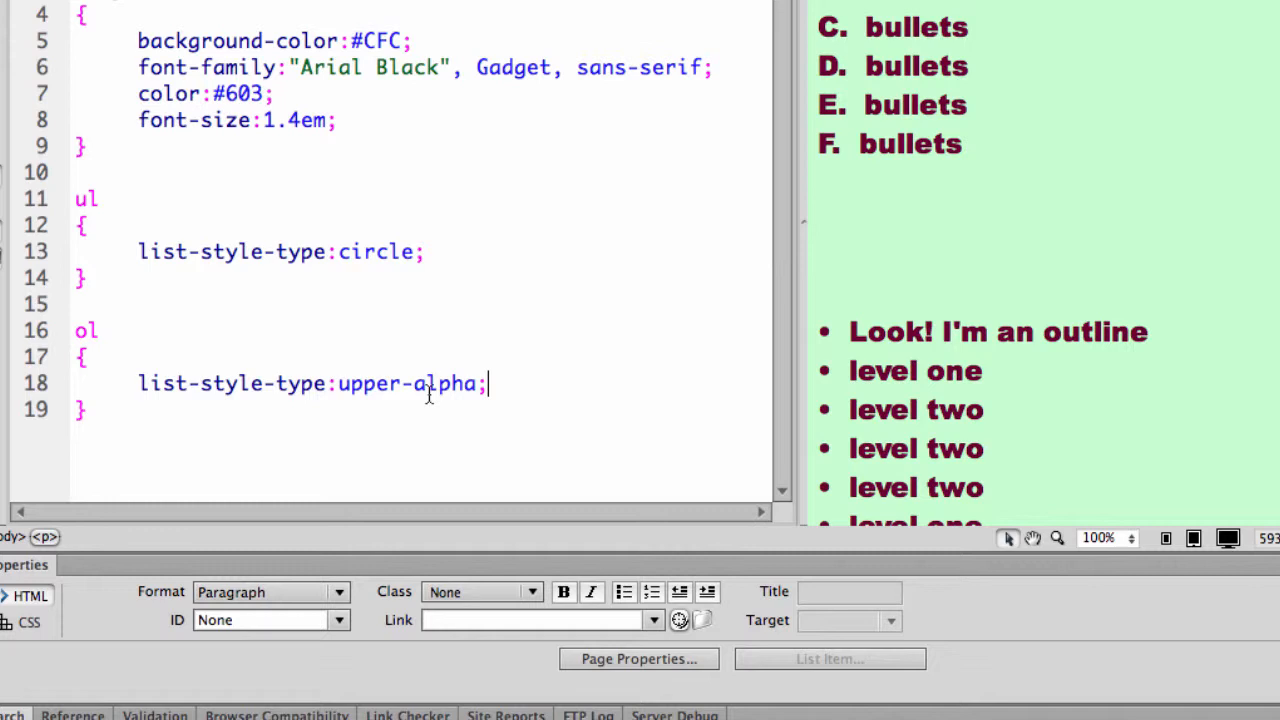
Change the ol list-style-type to lower-alpha, then to upper-roman
double_click(412, 384)
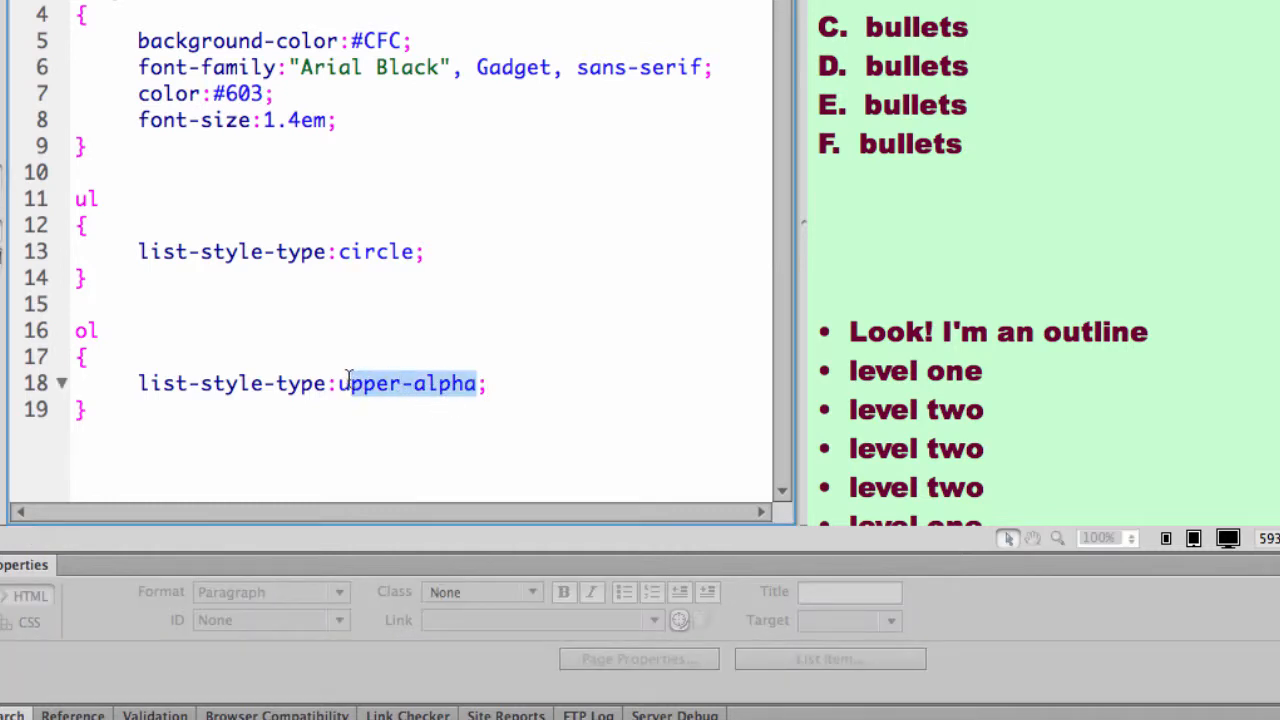
key(Delete)
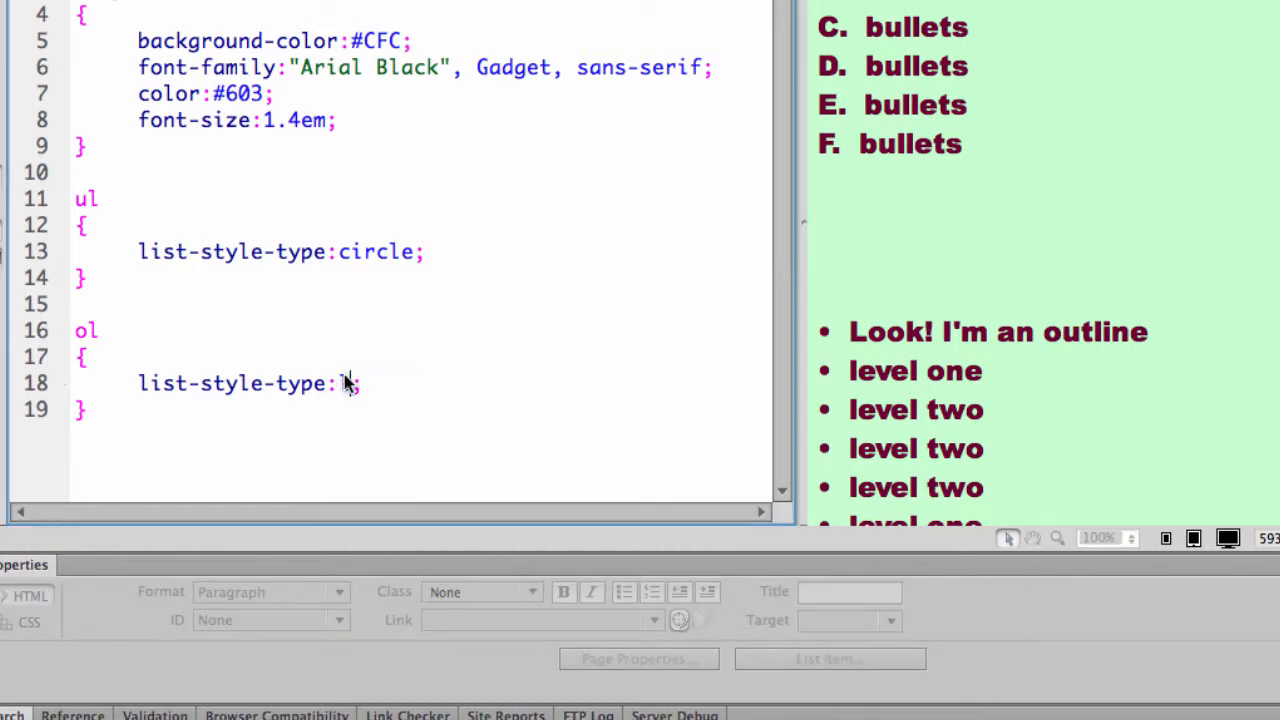
text(lower-a)
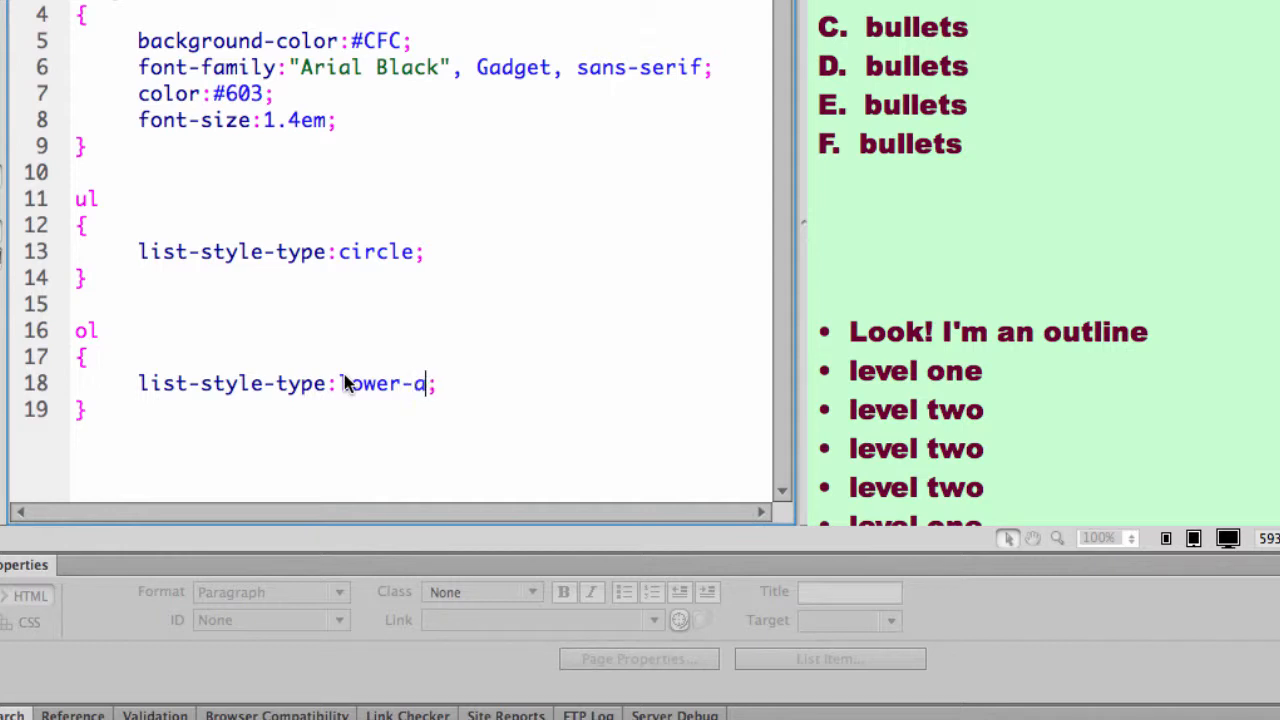
text(lpha)
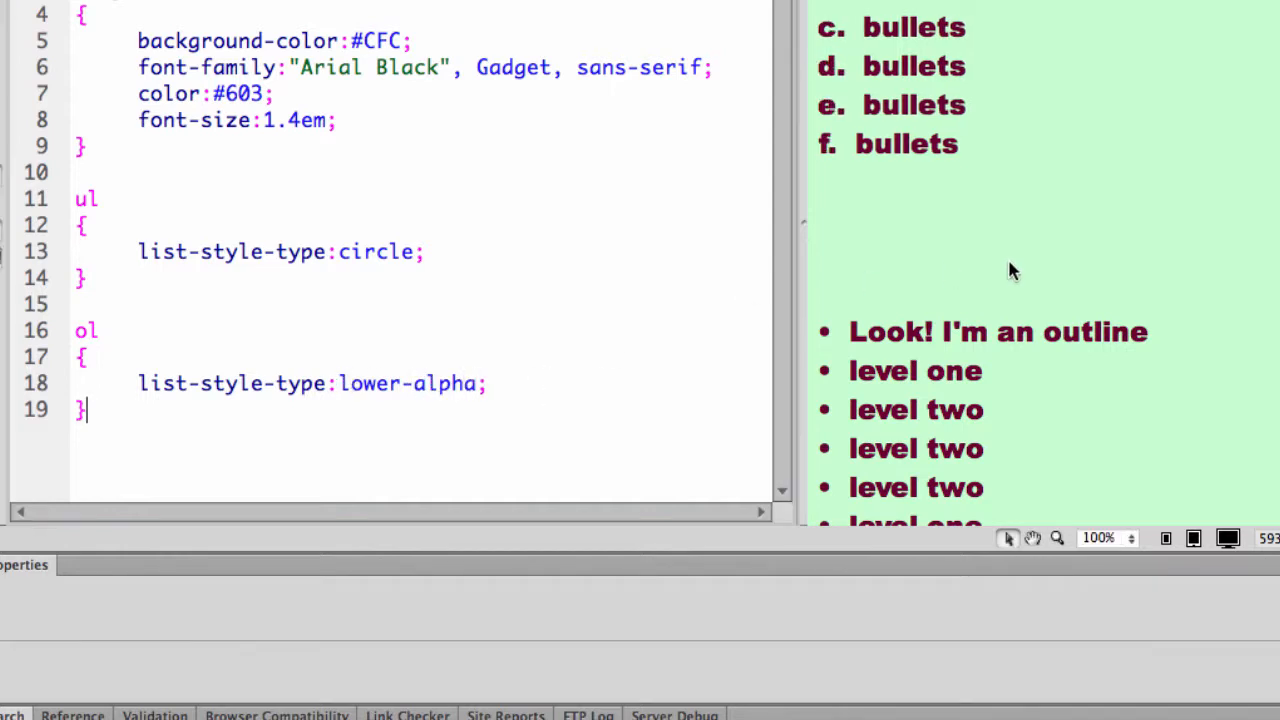
click(480, 384)
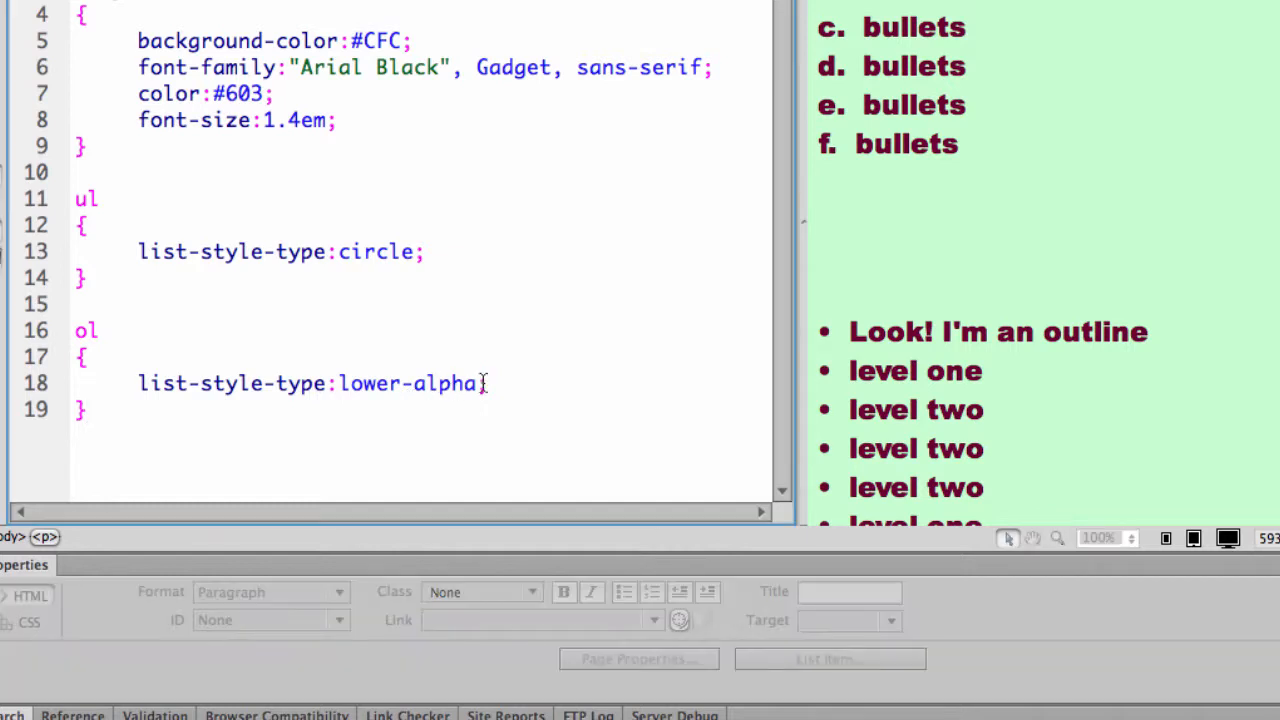
double_click(408, 384)
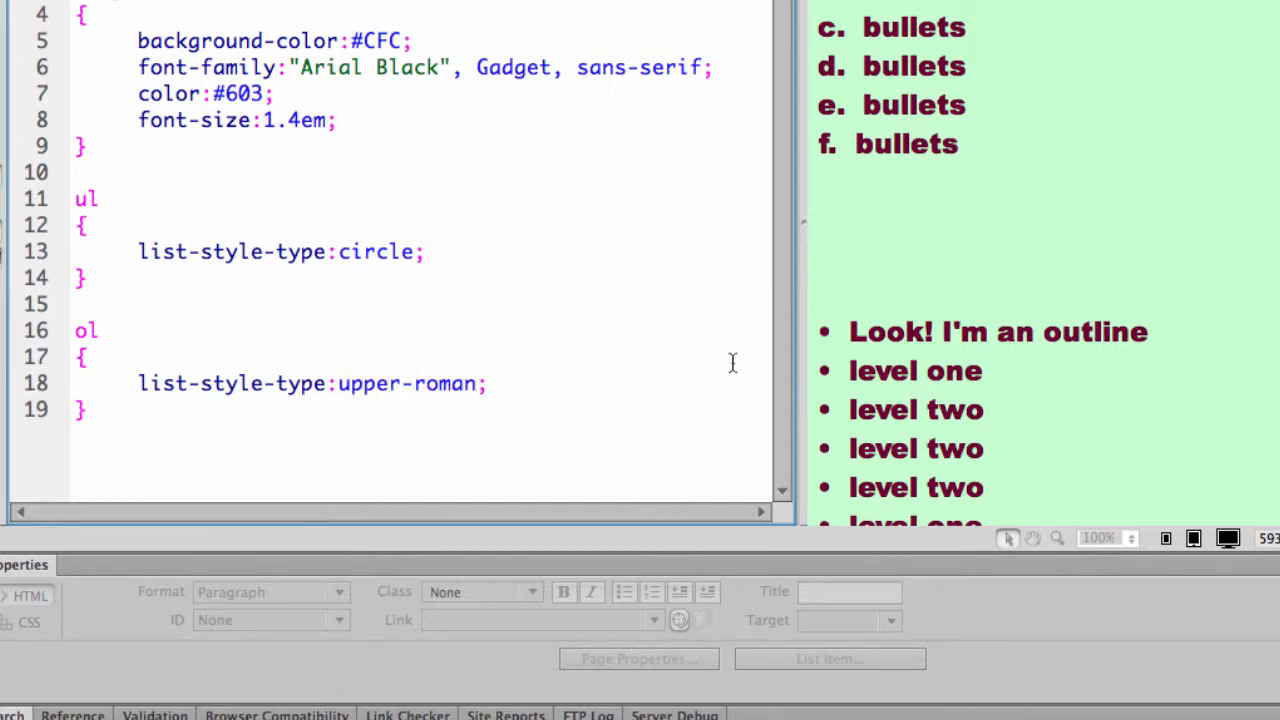
click(486, 384)
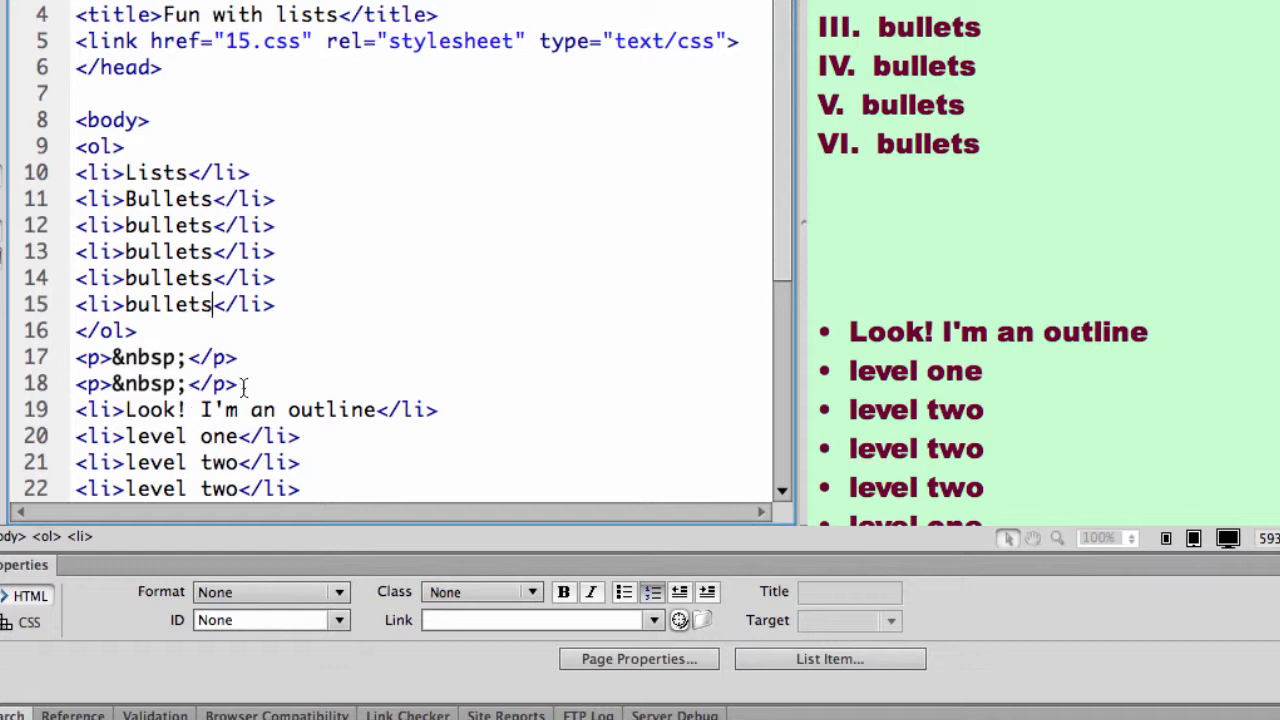
Change the first list's ol tags to ul for circle bullets
text(<)
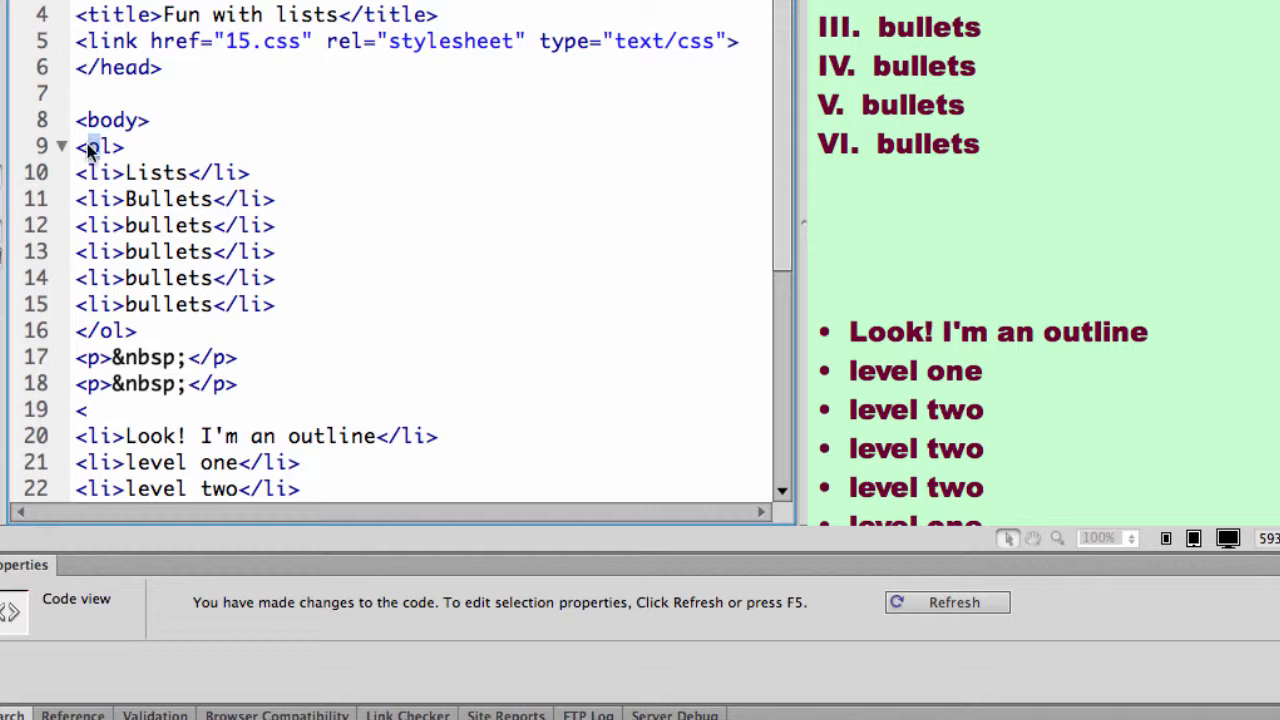
text(u)
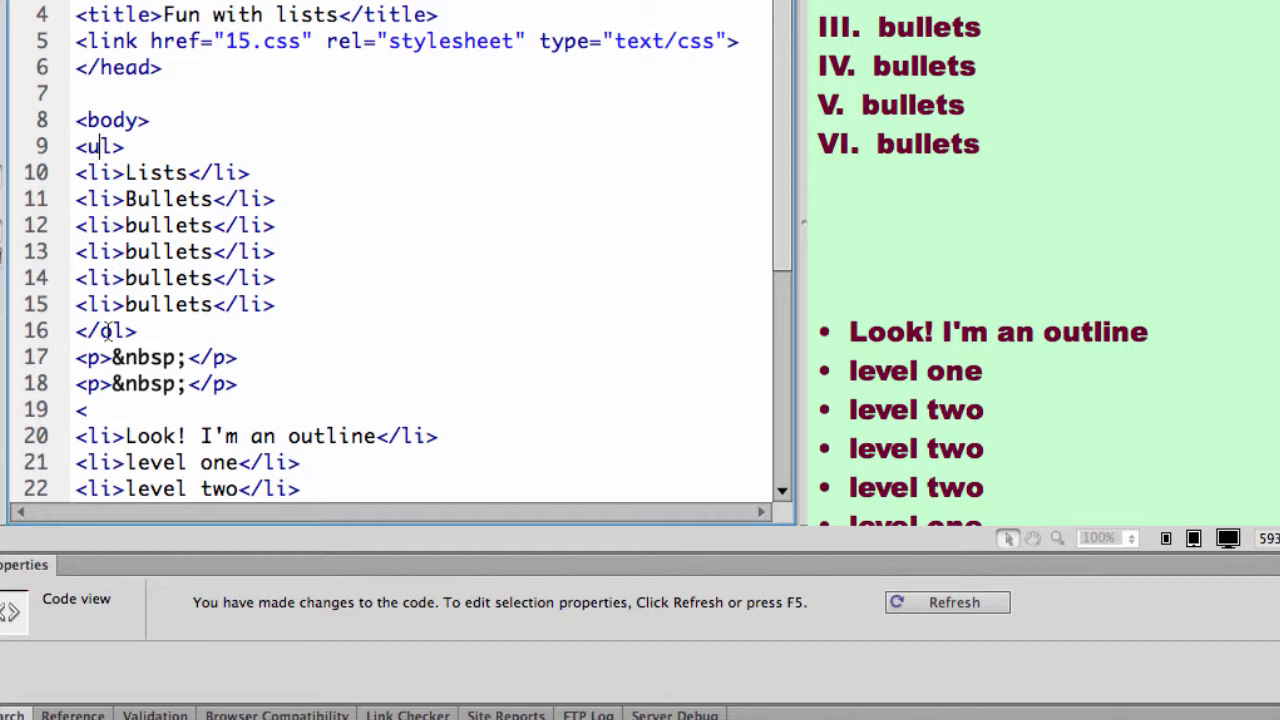
mouse_move(108, 330)
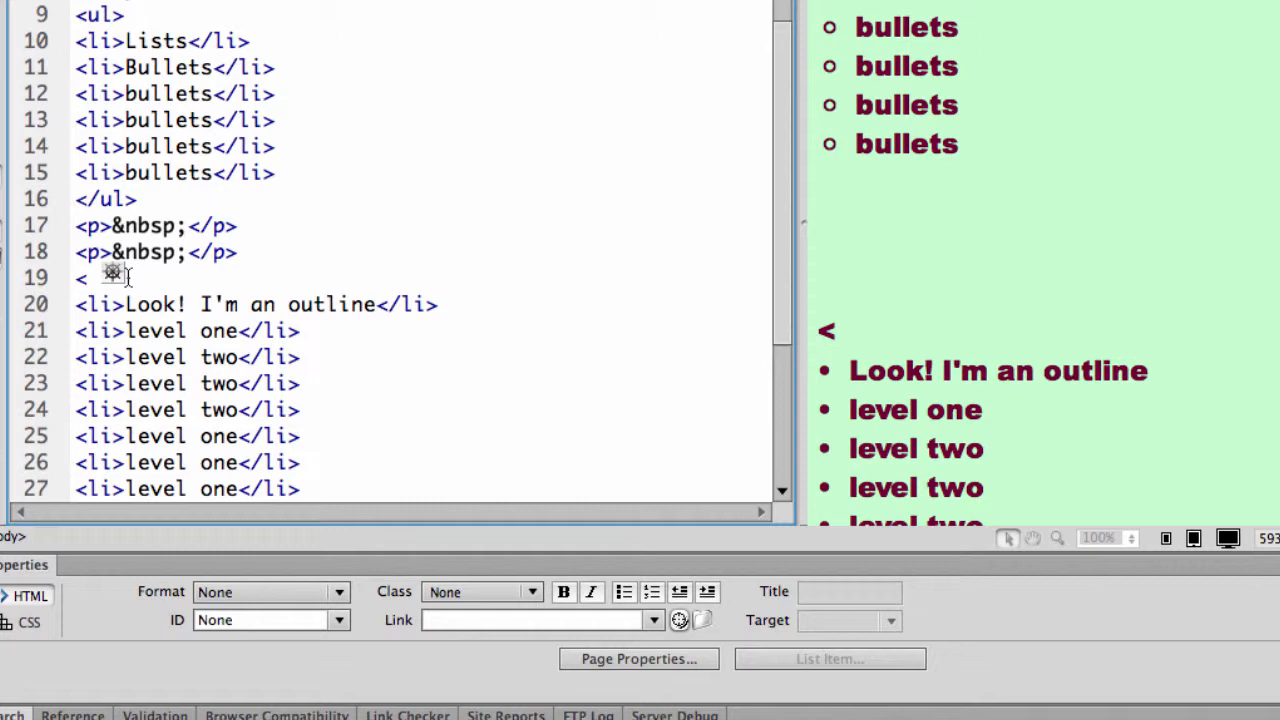
Wrap the outline items in <ol>...</ol> so they number I through X
text(ol>)
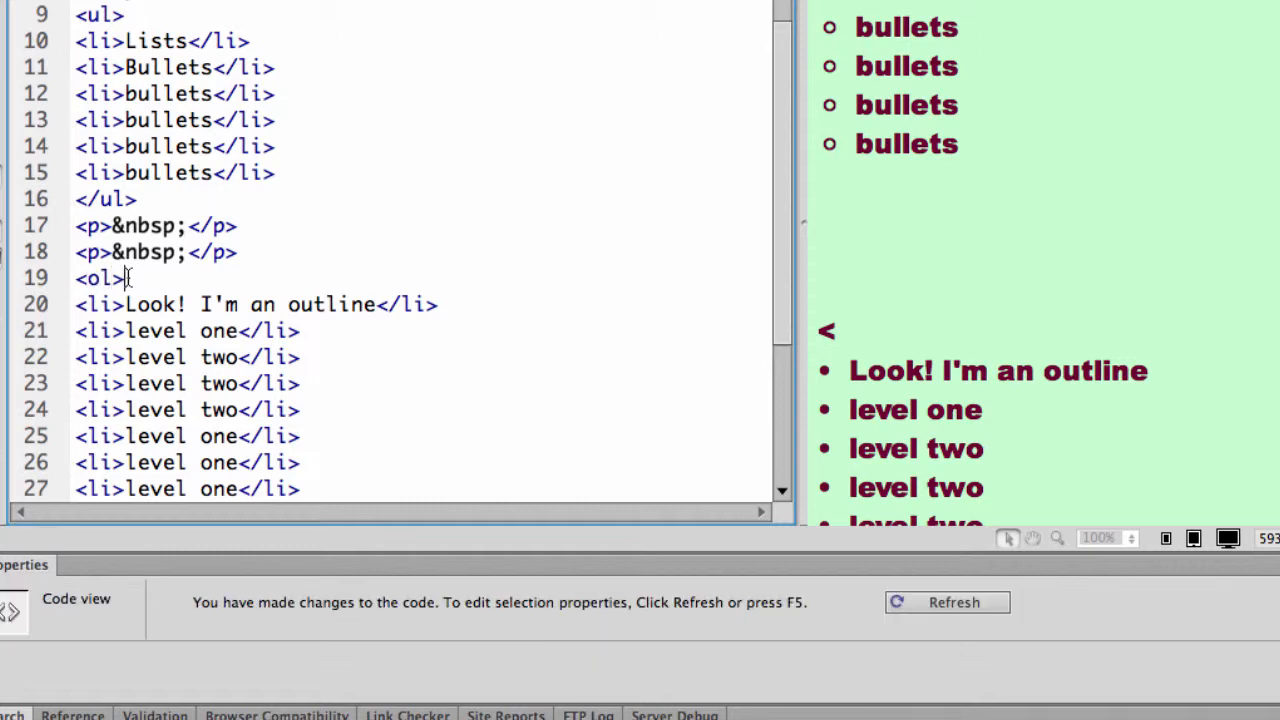
scroll(down, 3)
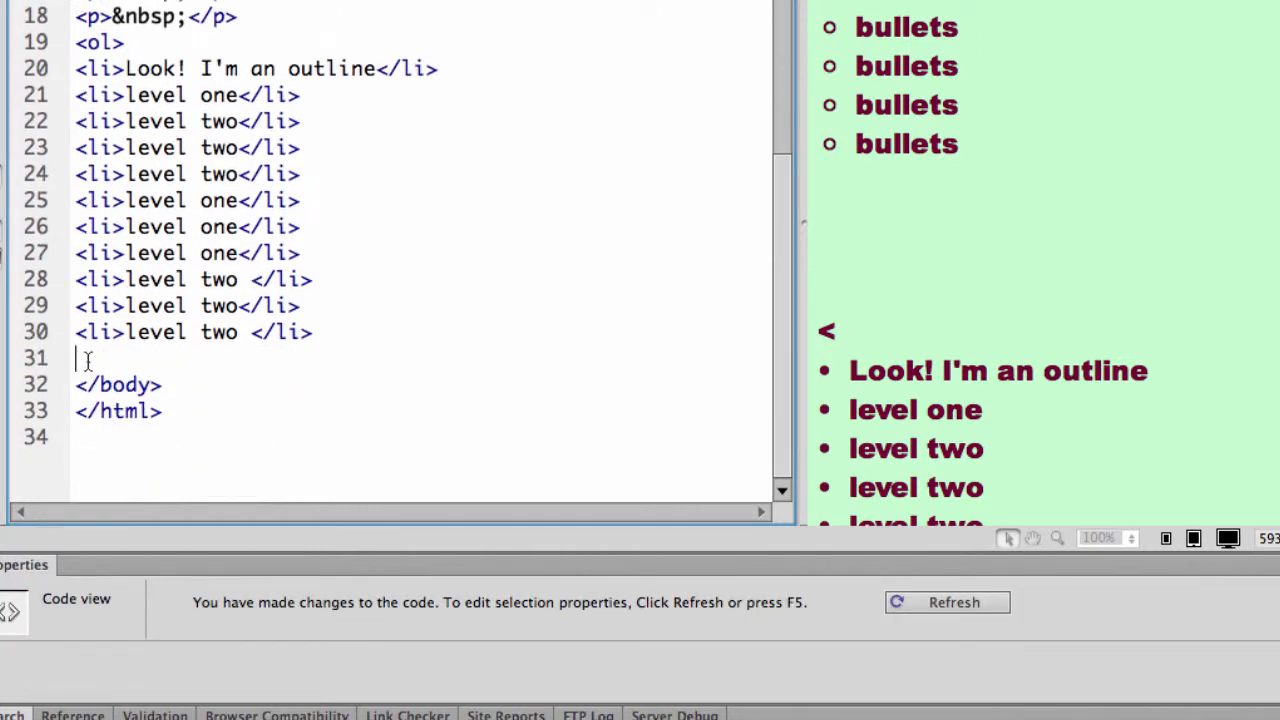
text(<)
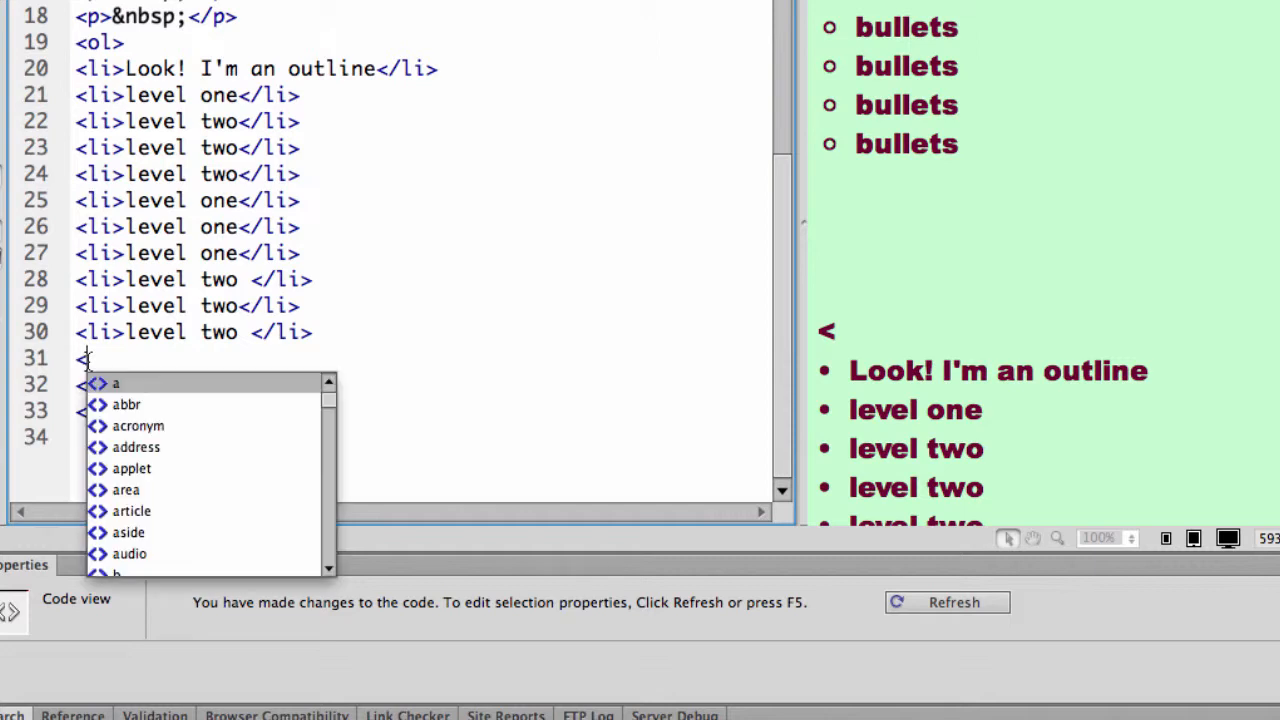
text(ol>)
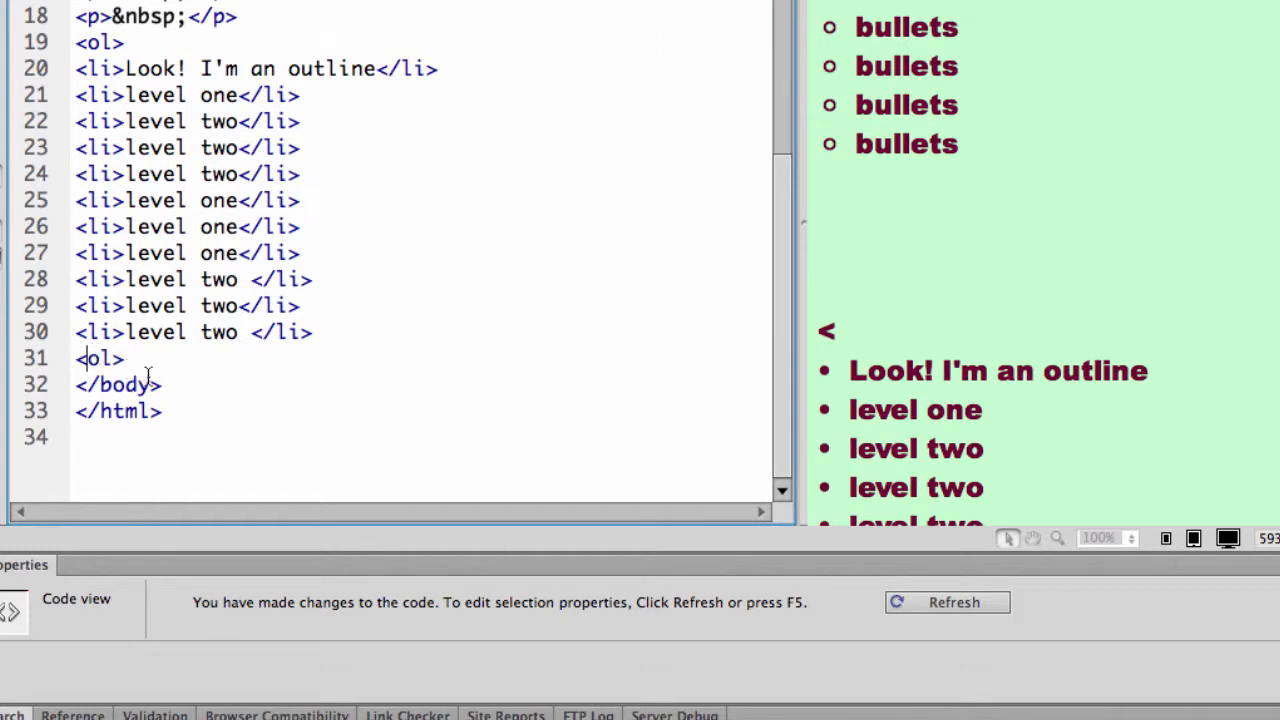
text(.)
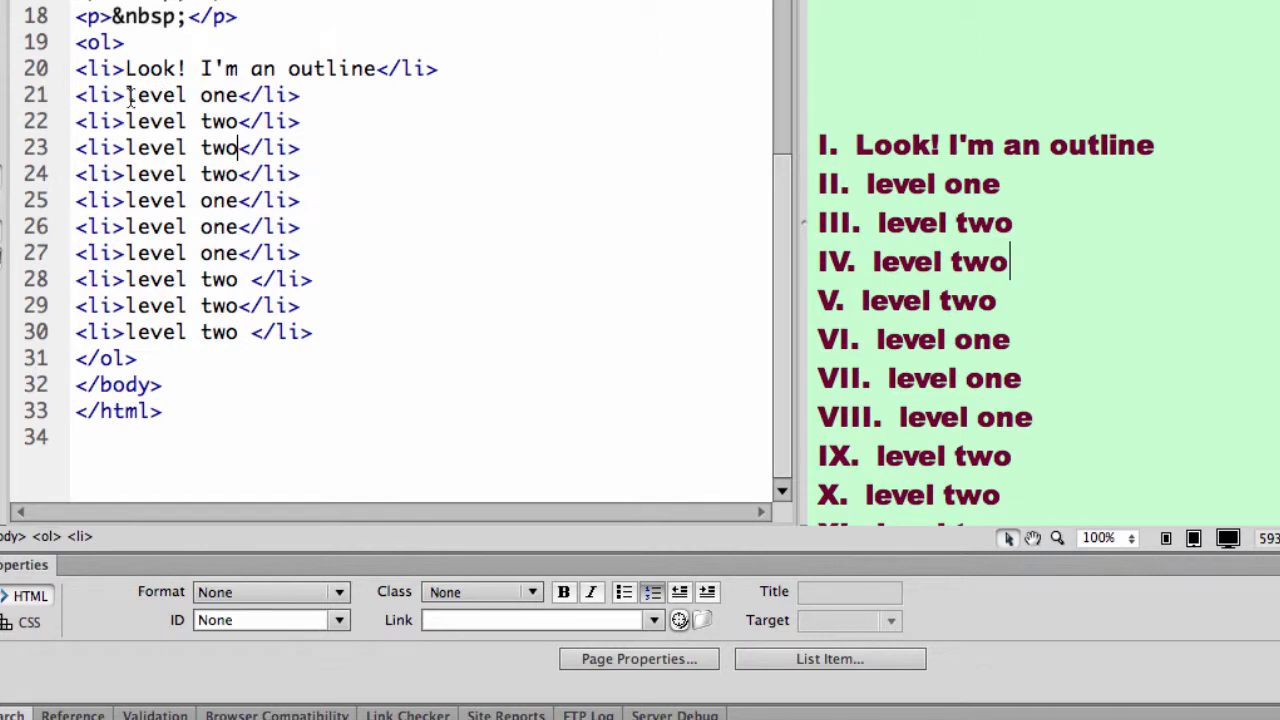
mouse_move(104, 90)
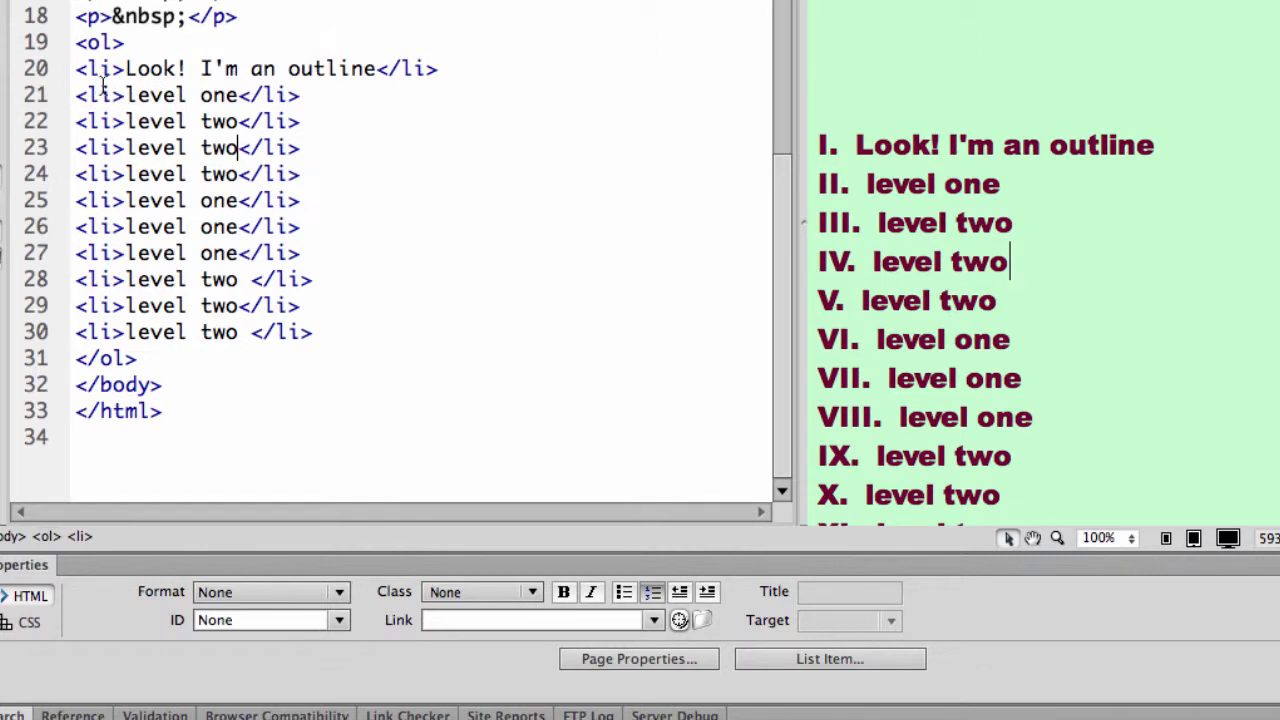
Turn the 'Look! I'm an outline' item into an h4 heading
click(96, 68)
text(h4)
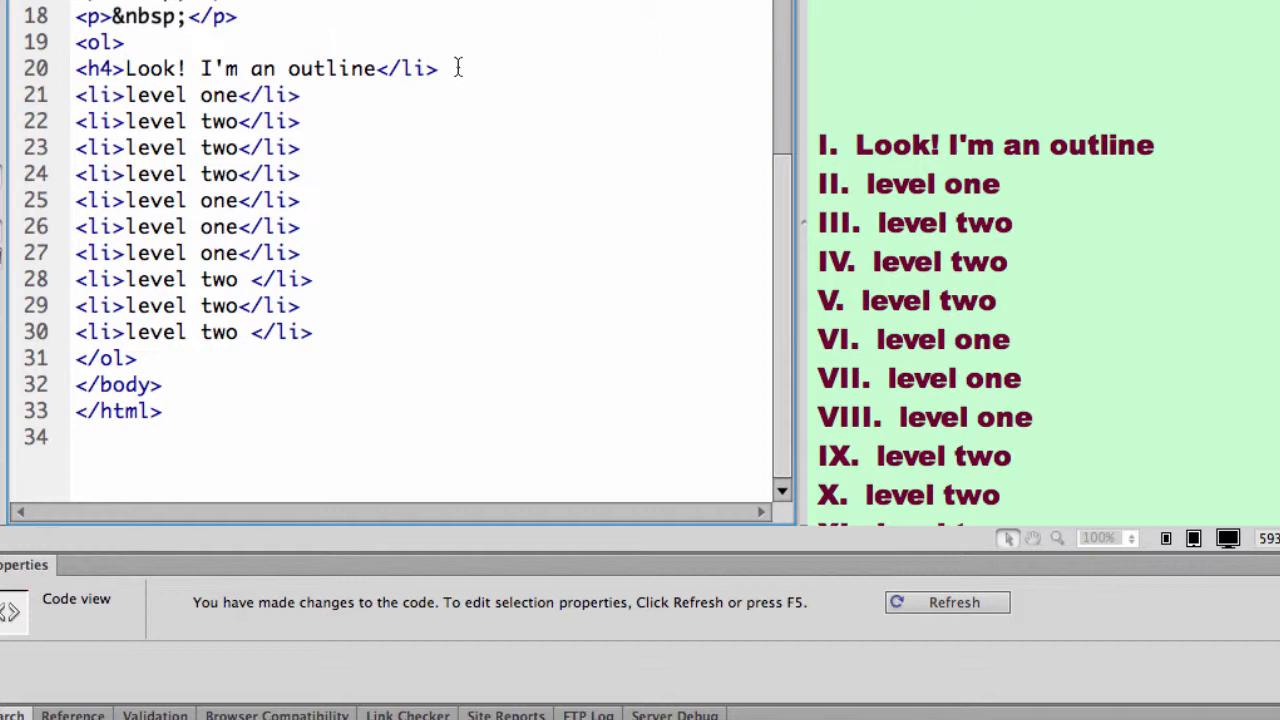
double_click(408, 68)
text(h4)
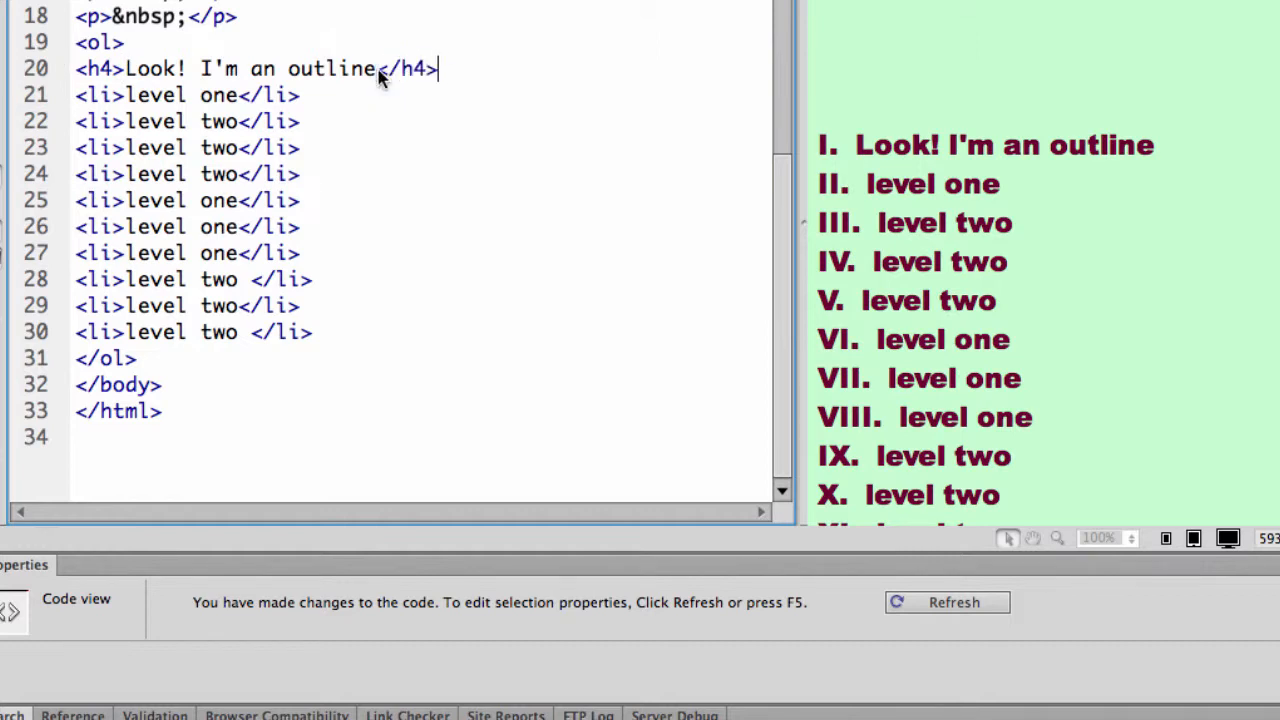
click(944, 600)
text(<)
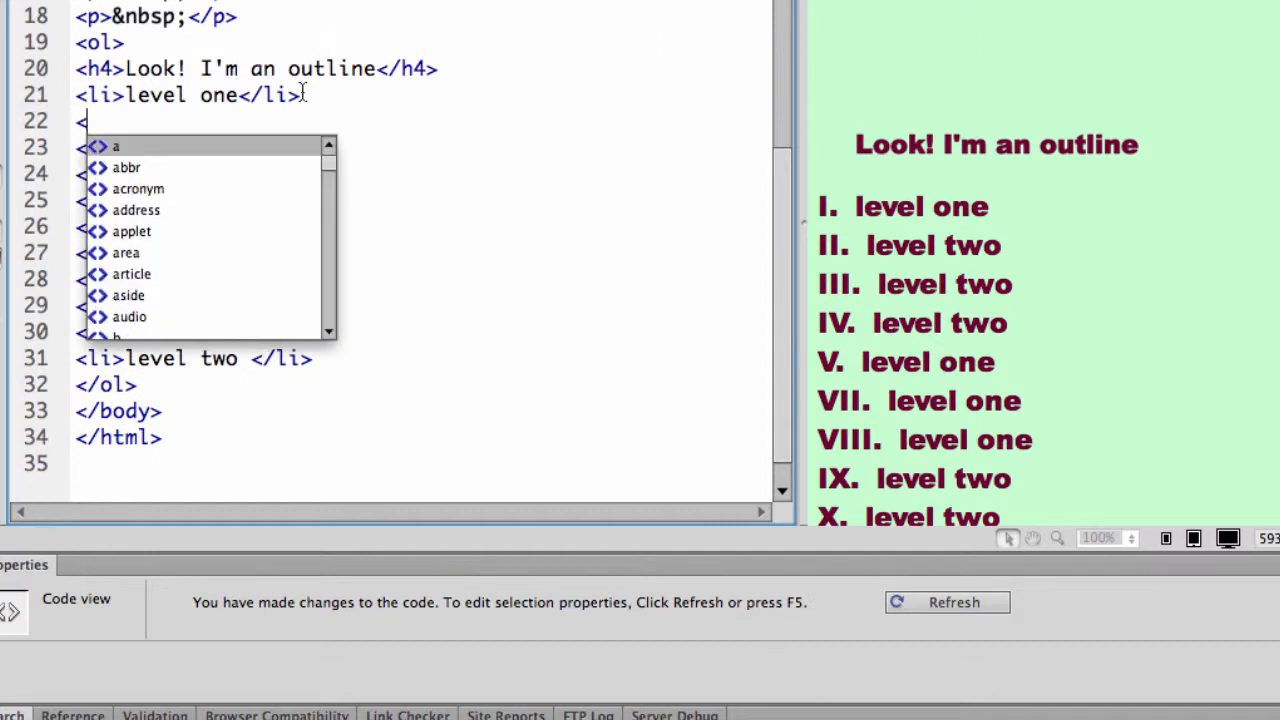
Insert <ol> tags before the level two group and the next level one group
text(ol>)
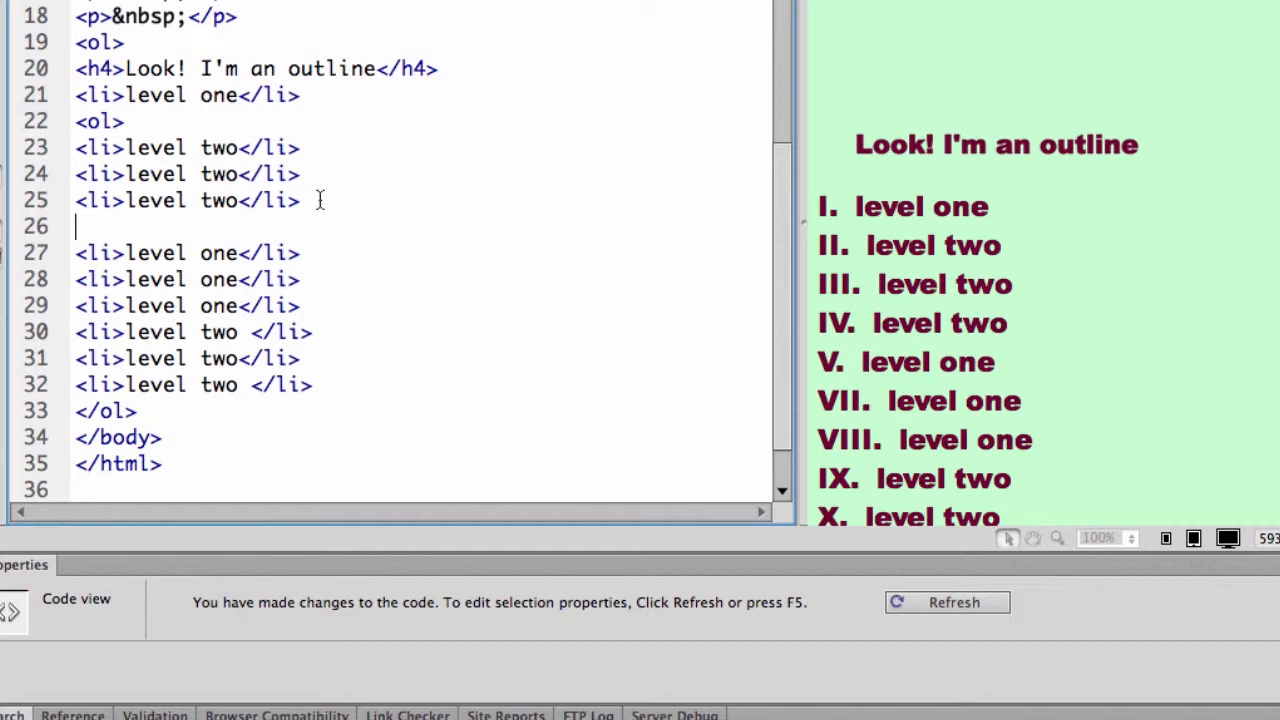
text(<ol>)
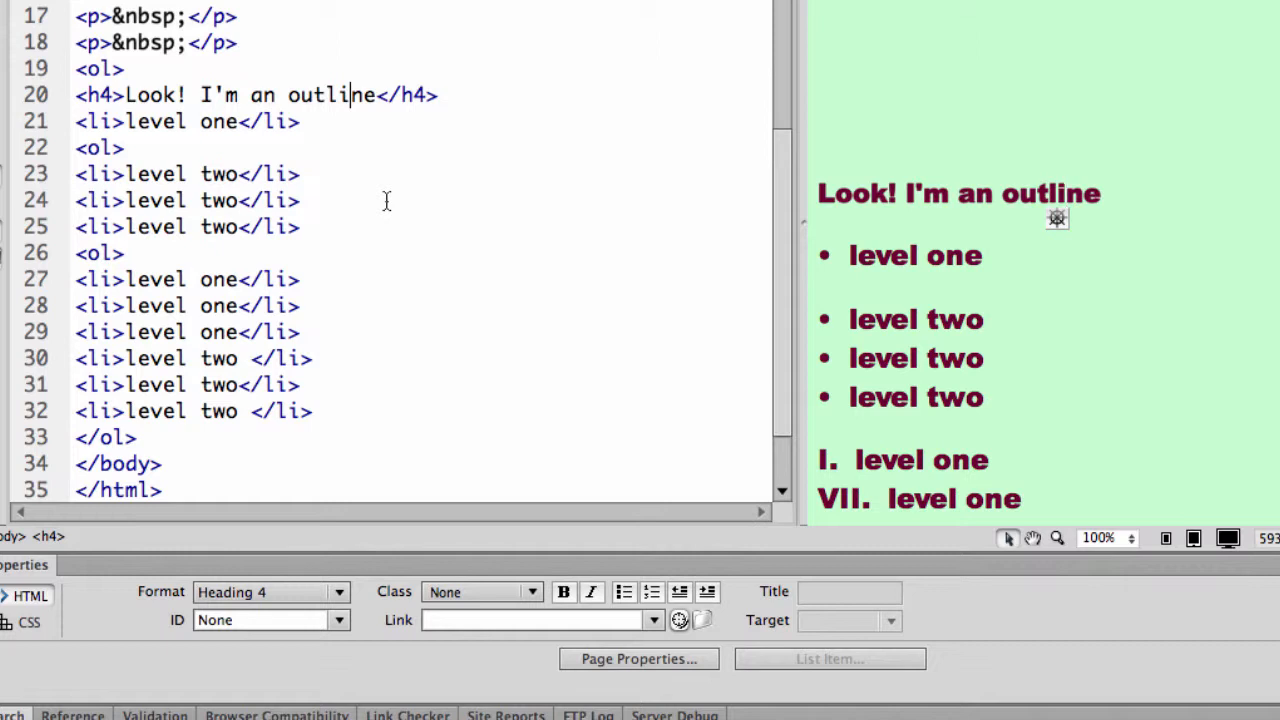
click(104, 68)
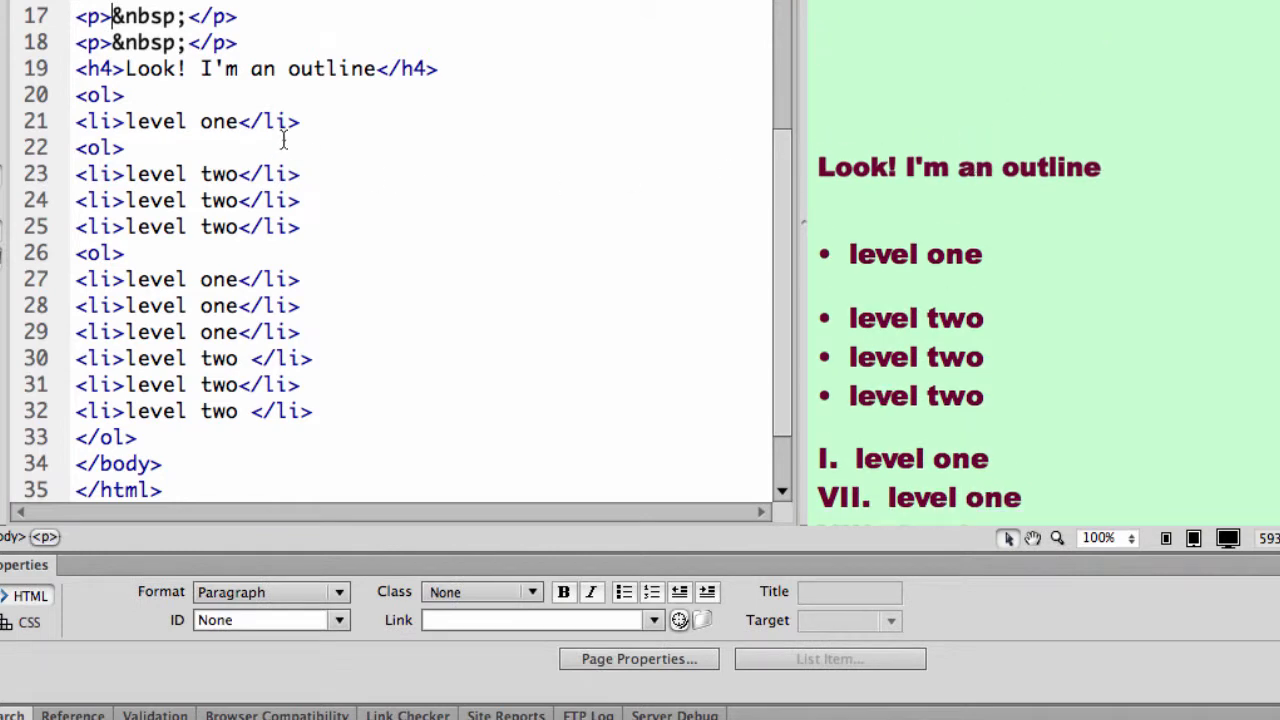
mouse_move(210, 122)
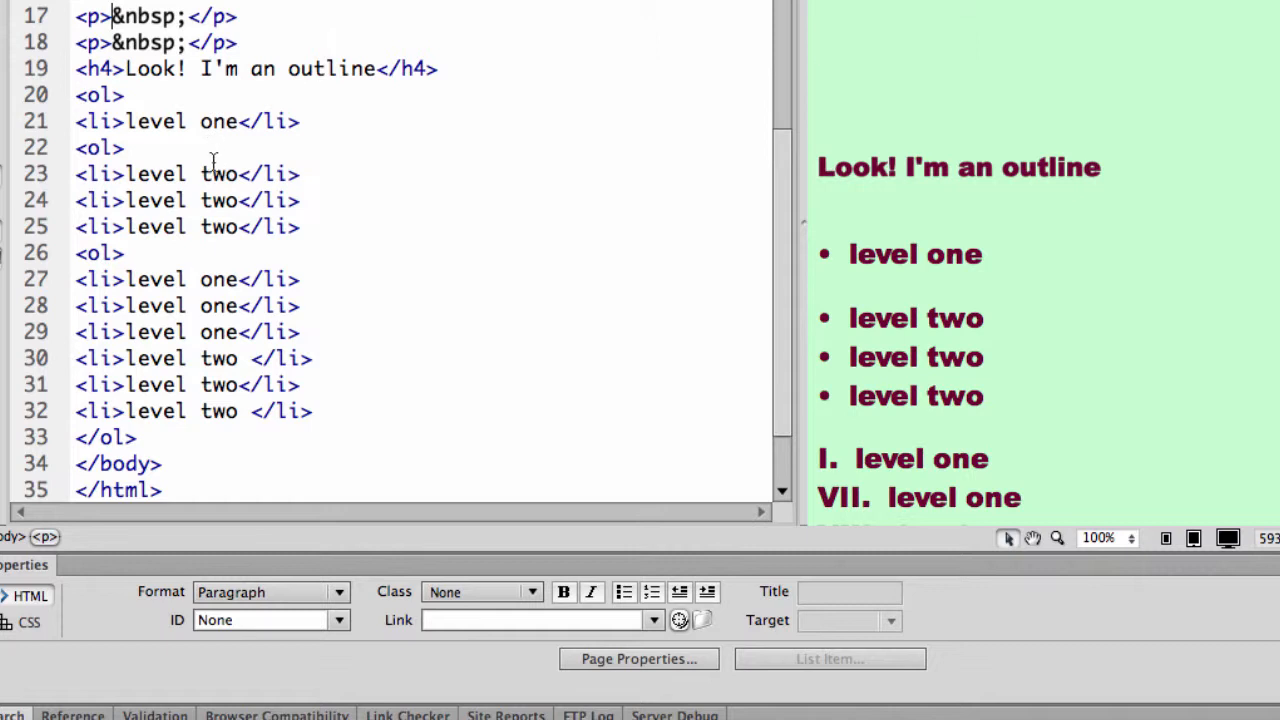
mouse_move(216, 200)
text(/)
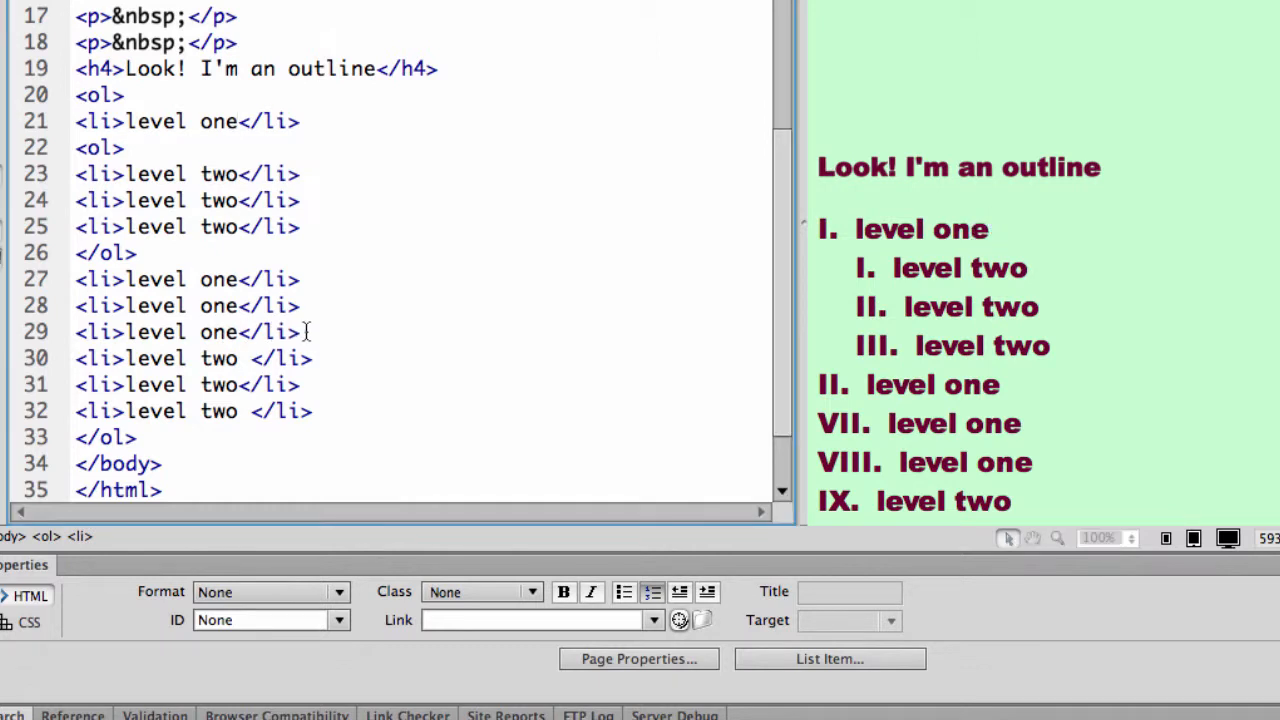
Close the first level two group with </ol> and start an <ol> before the last group
text(<ol>)
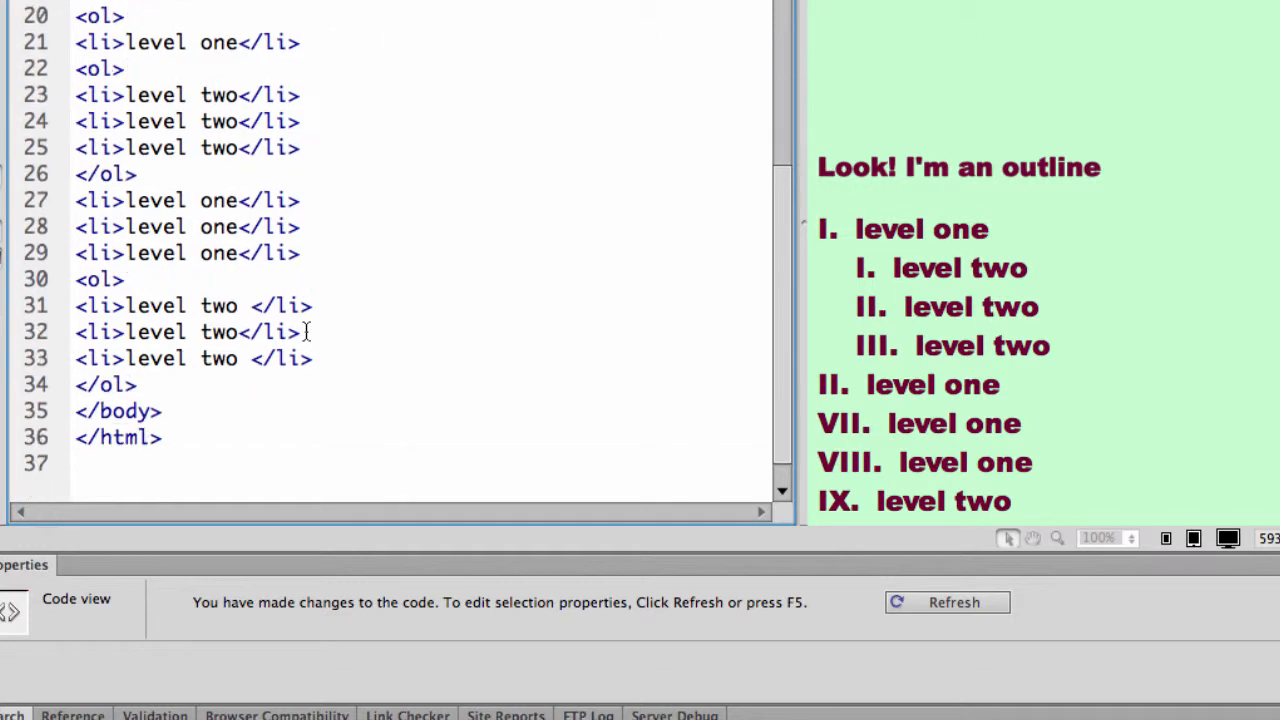
Add class="letters" to the first nested sublist's <ol> tag
click(312, 358)
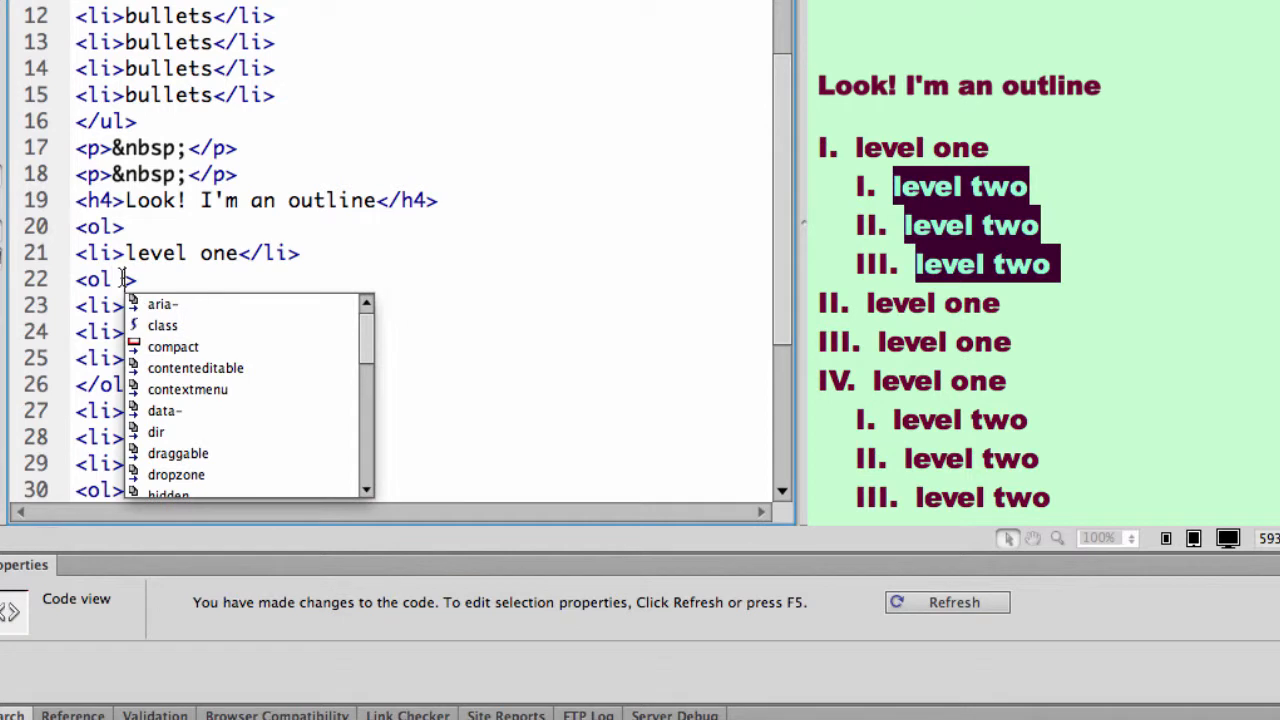
text(class)
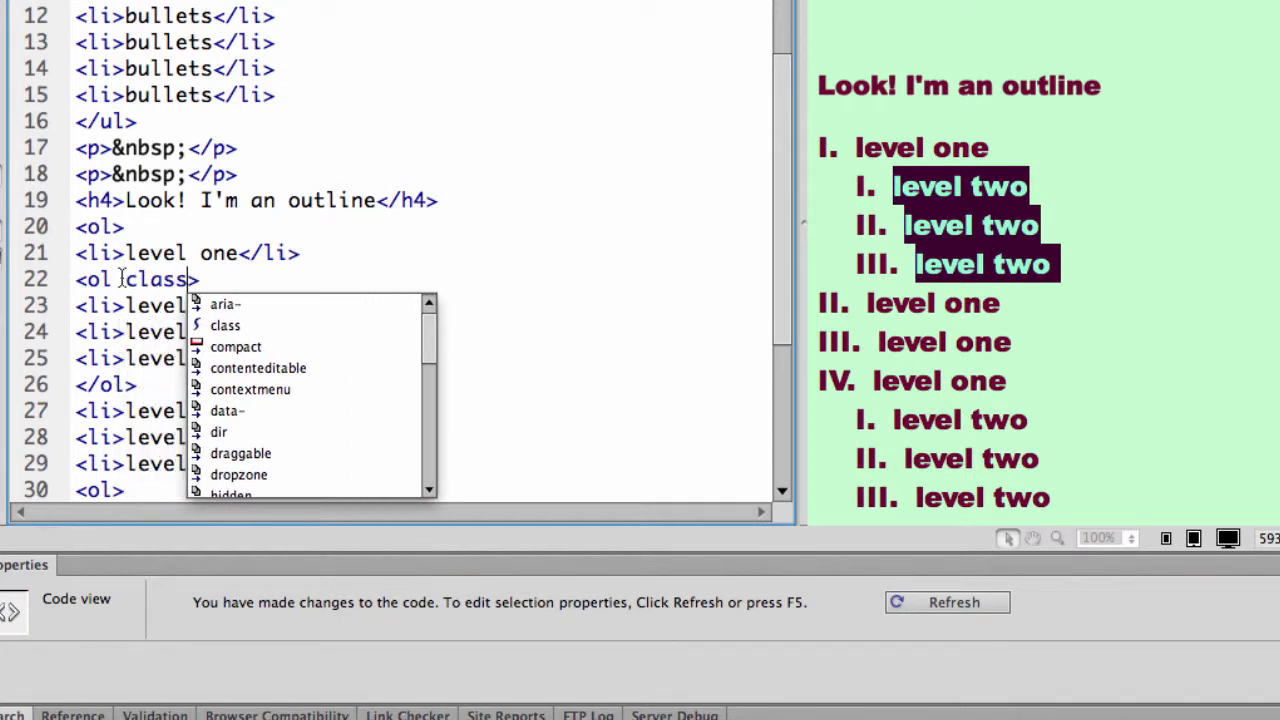
text(=")
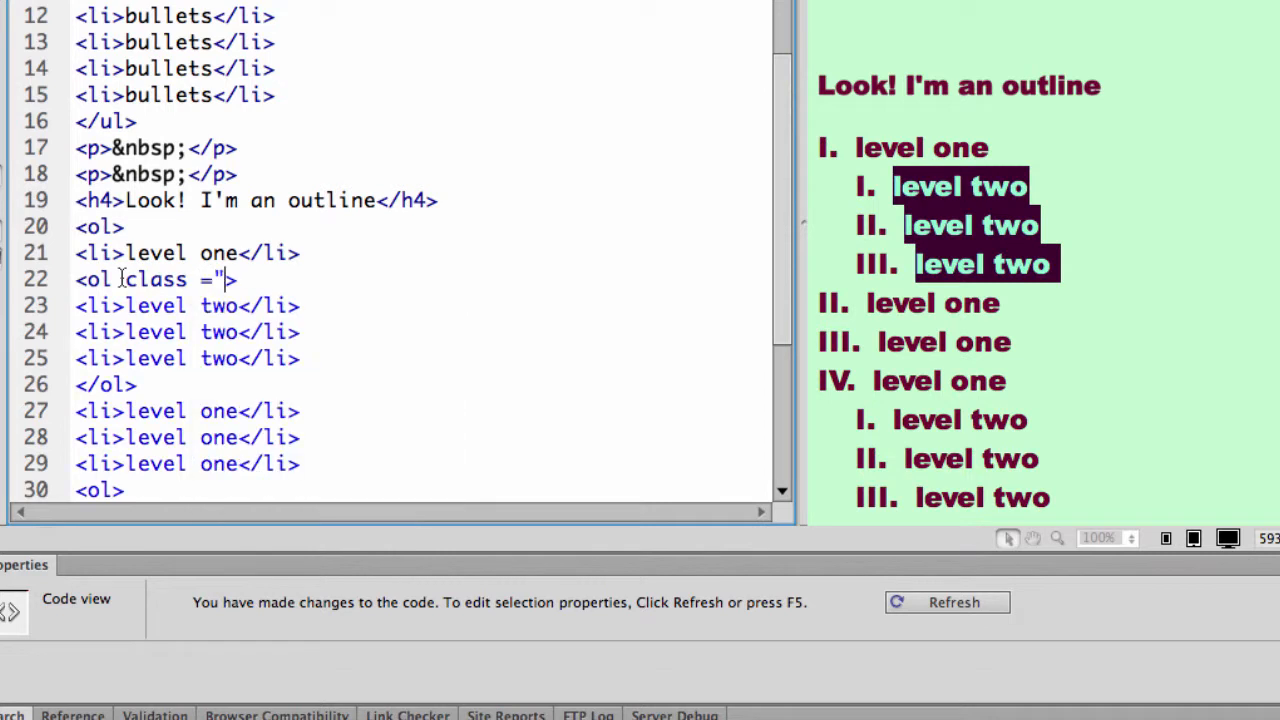
text(letters)
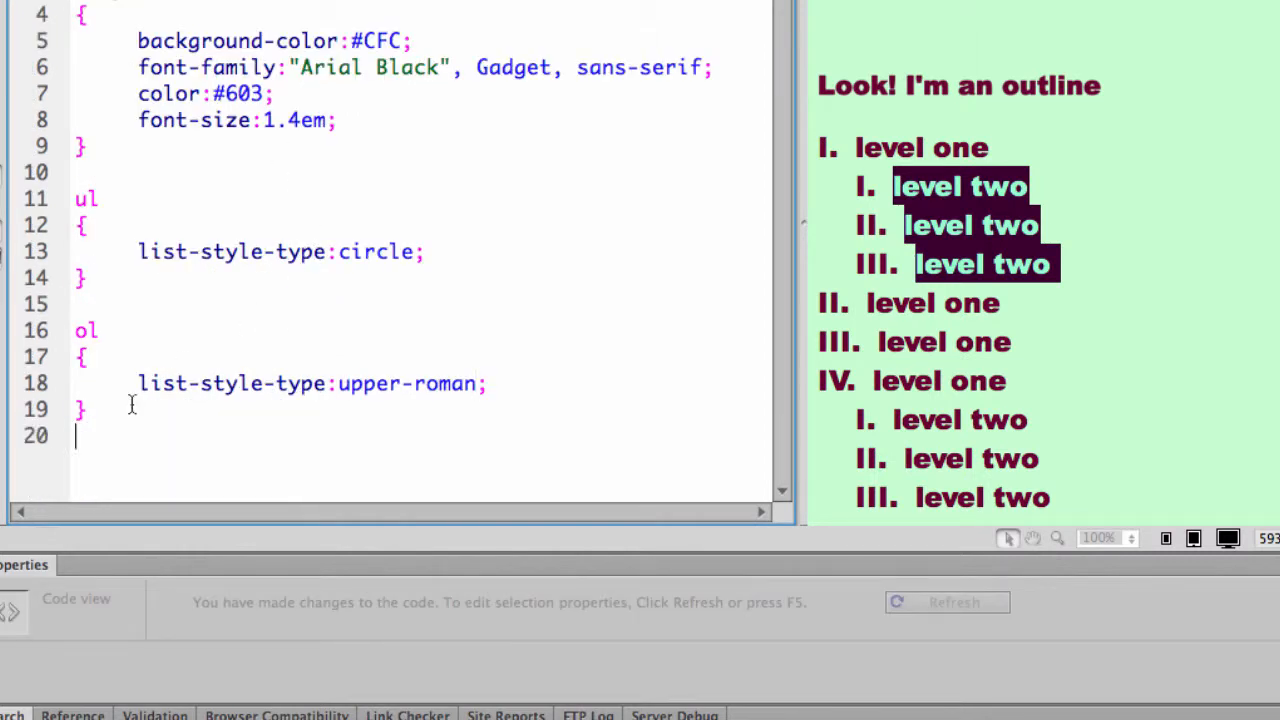
Start a .letters rule in the stylesheet
text(.letters)
text({)
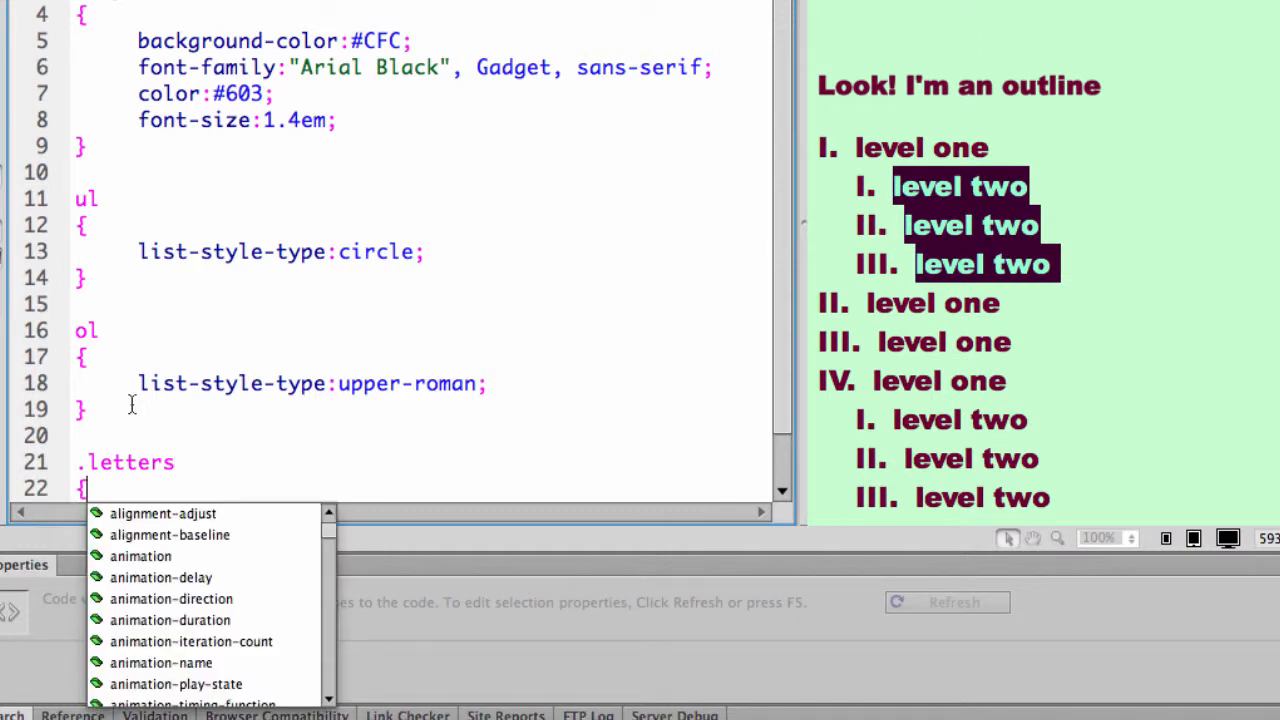
scroll(down, 3)
text(})
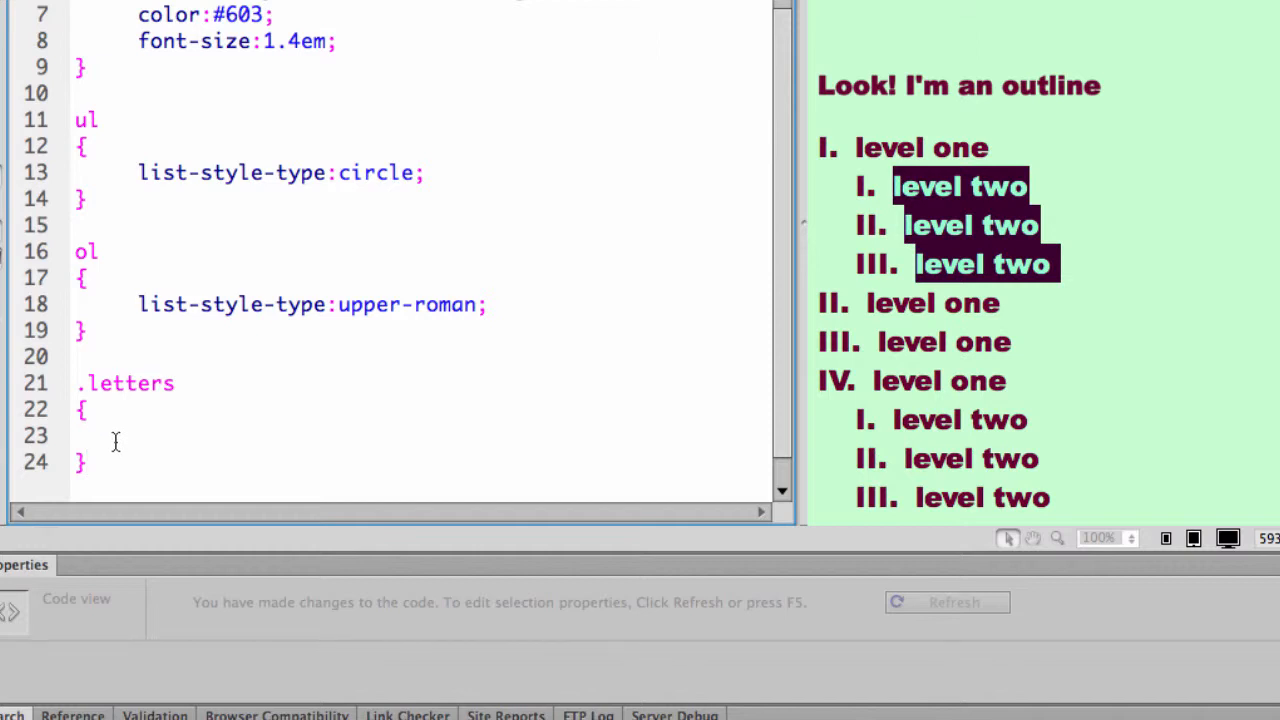
click(138, 436)
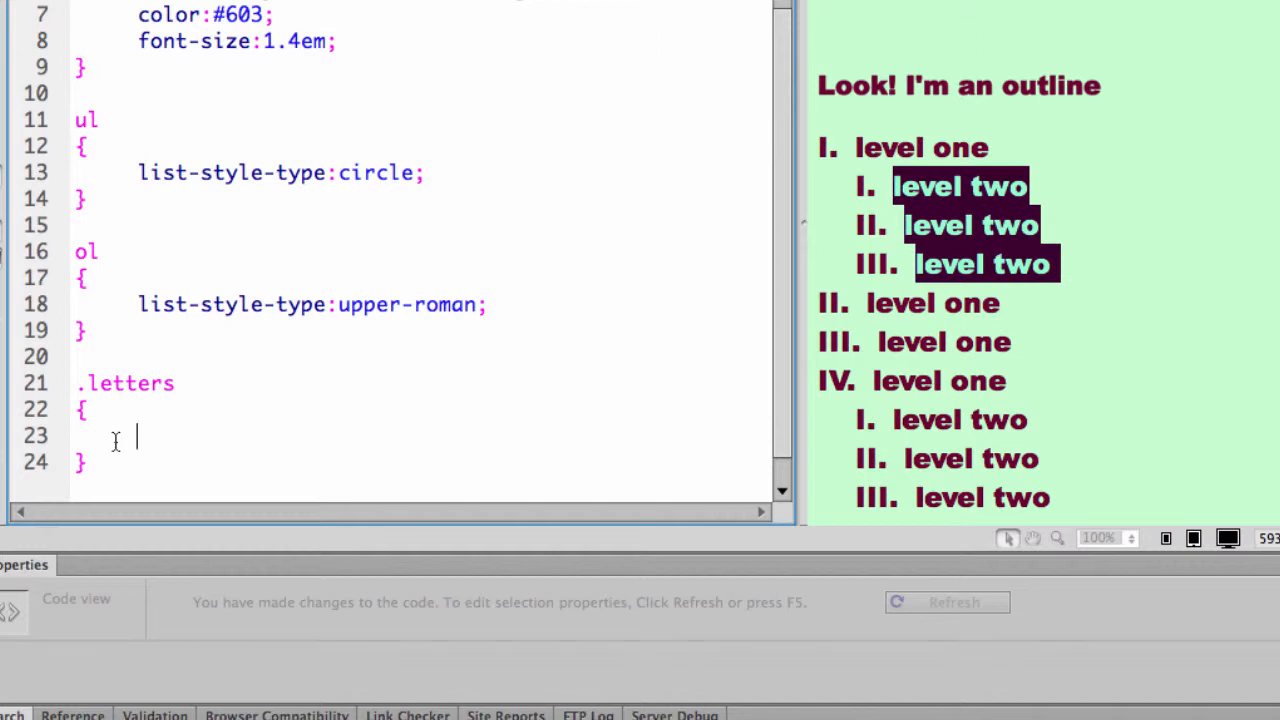
Set .letters list-style-type to lower-alpha from the code hints
text(list)
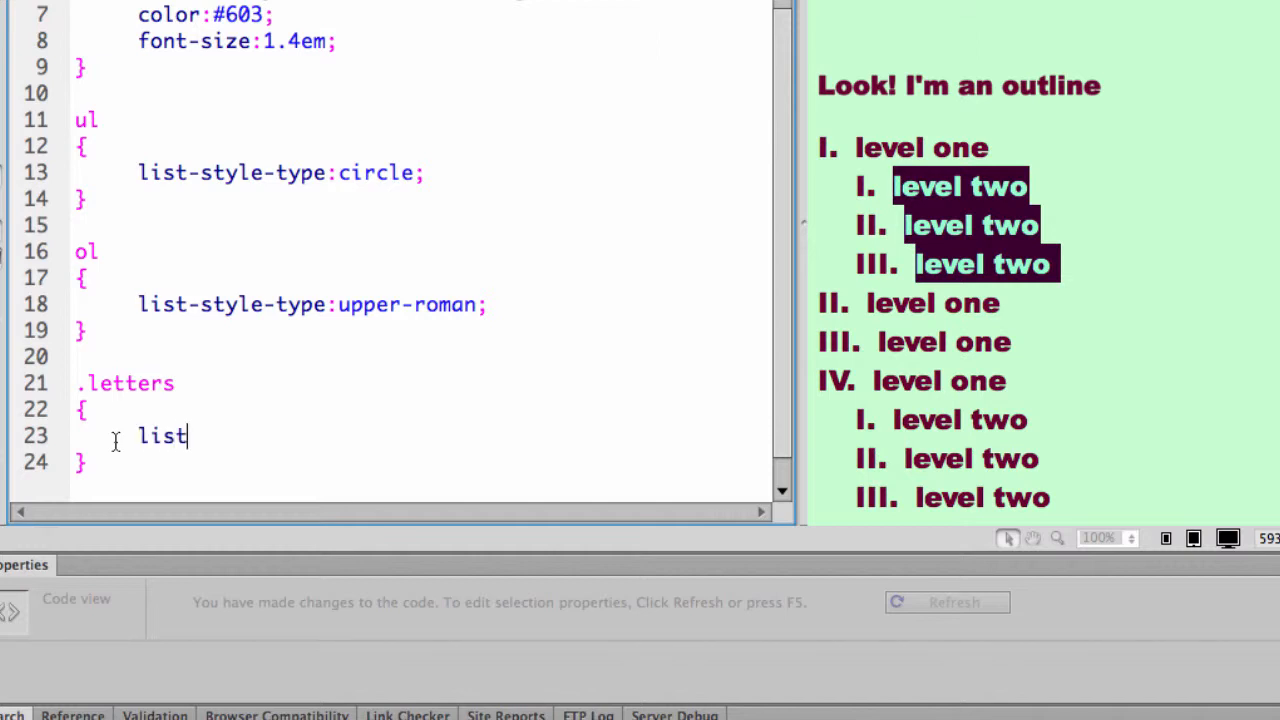
text(-sty)
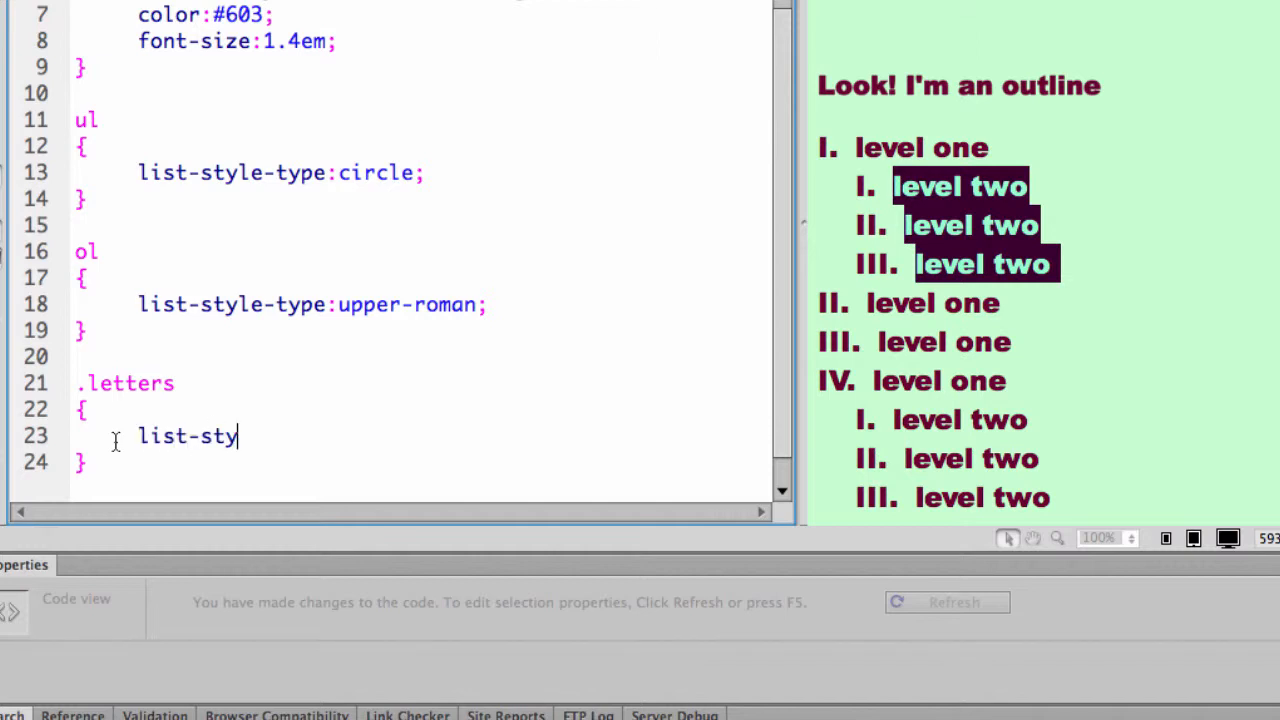
text(le-t)
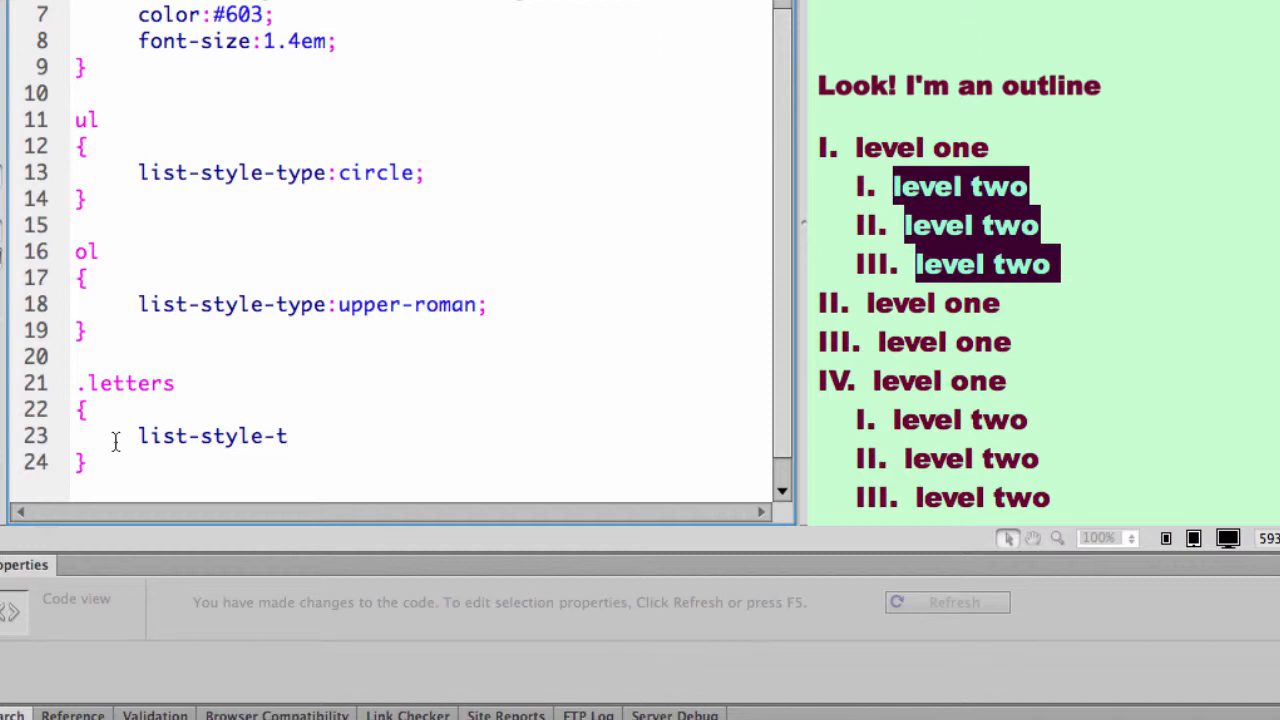
text(pe)
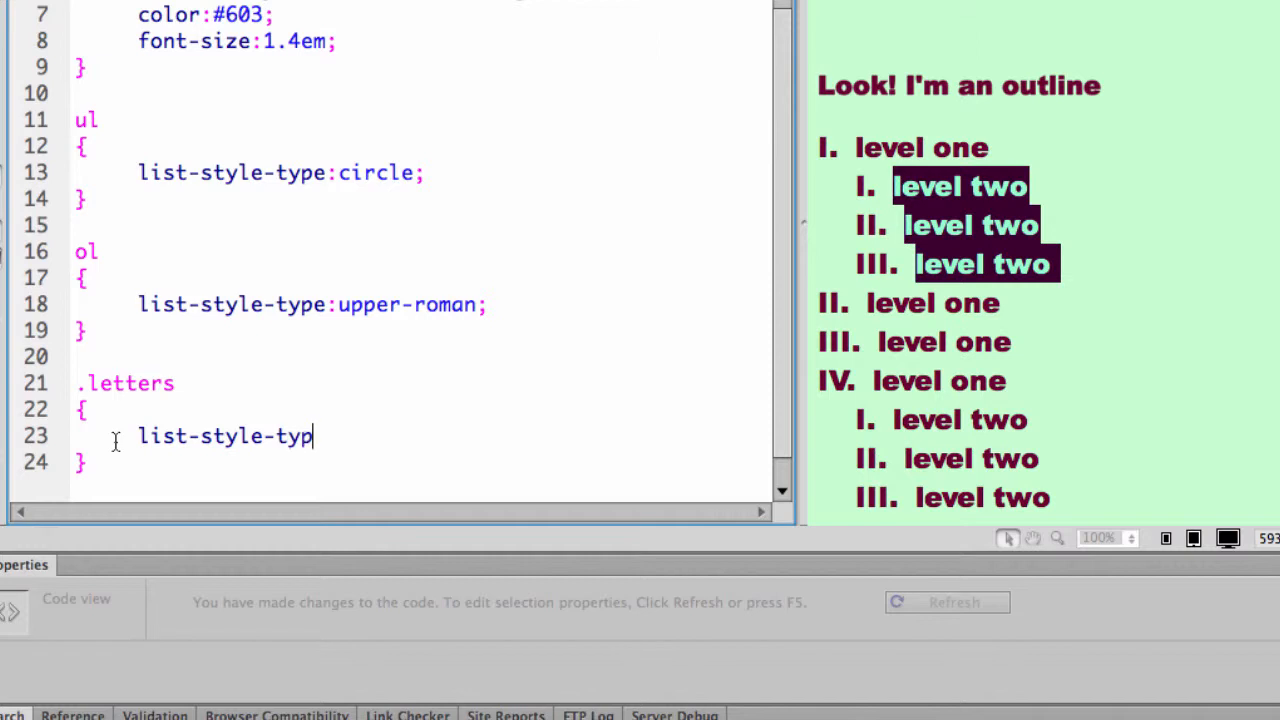
text(:)
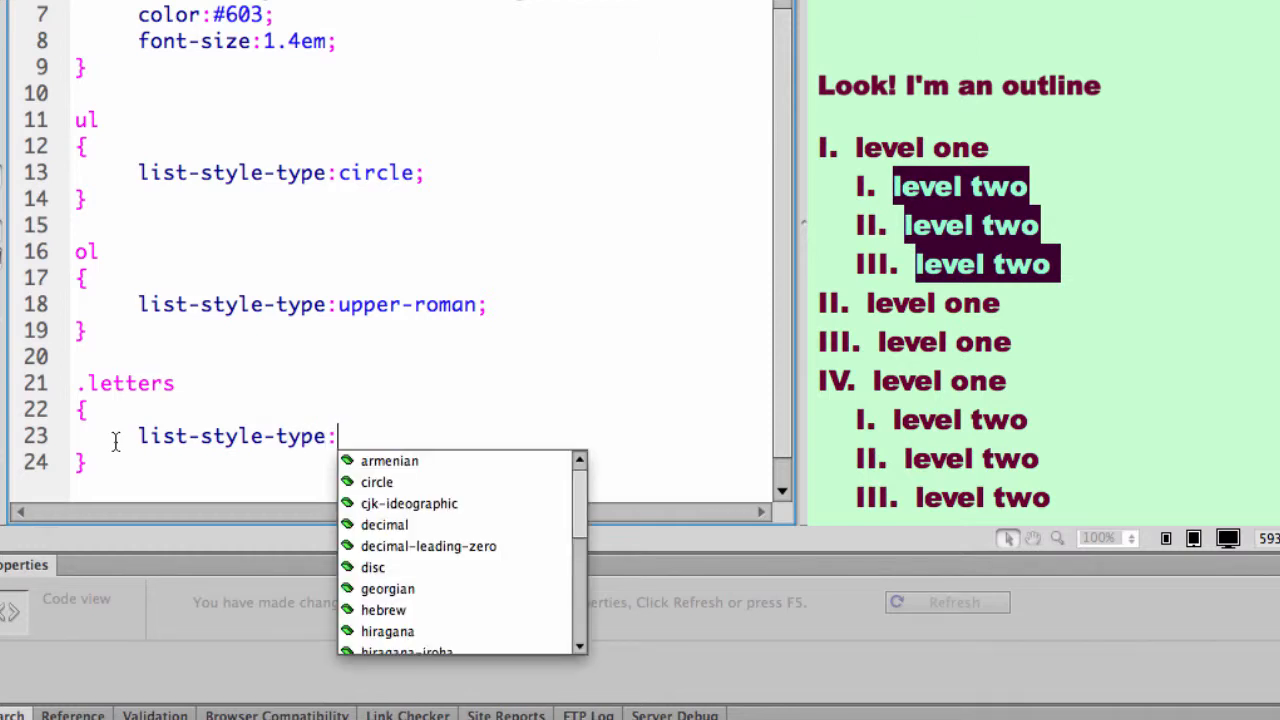
scroll(down, 3)
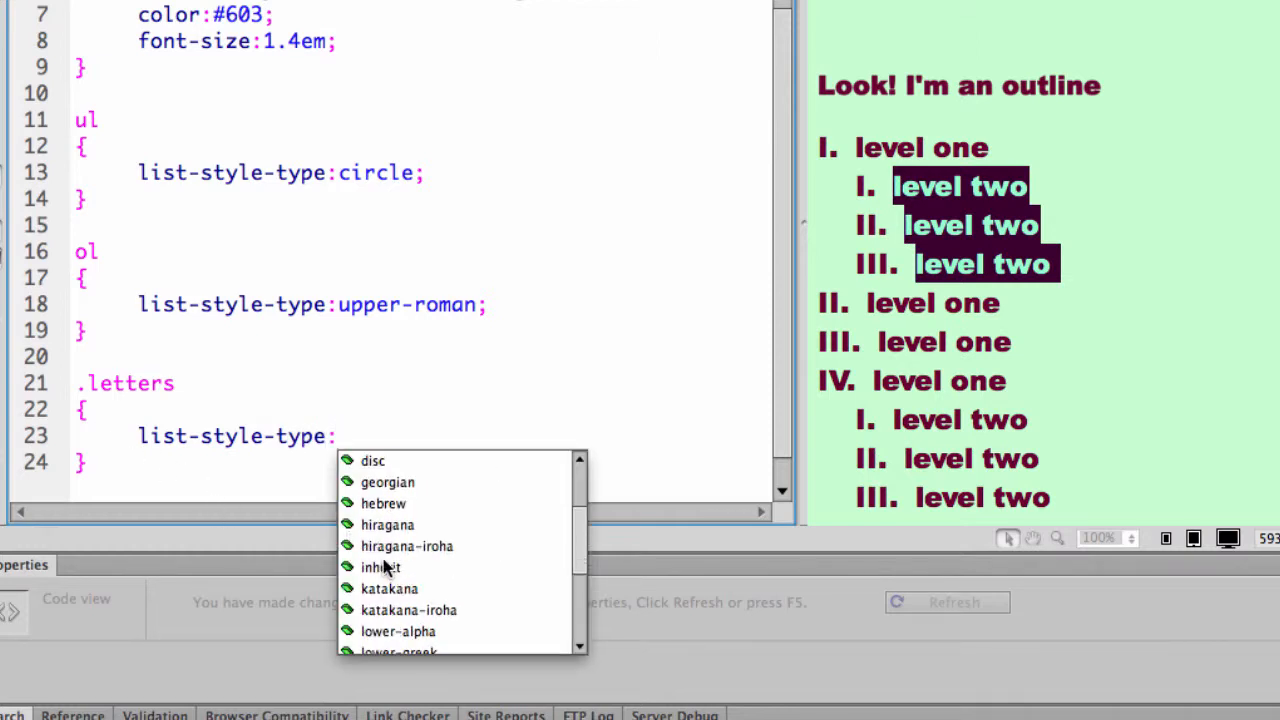
scroll(down, 3)
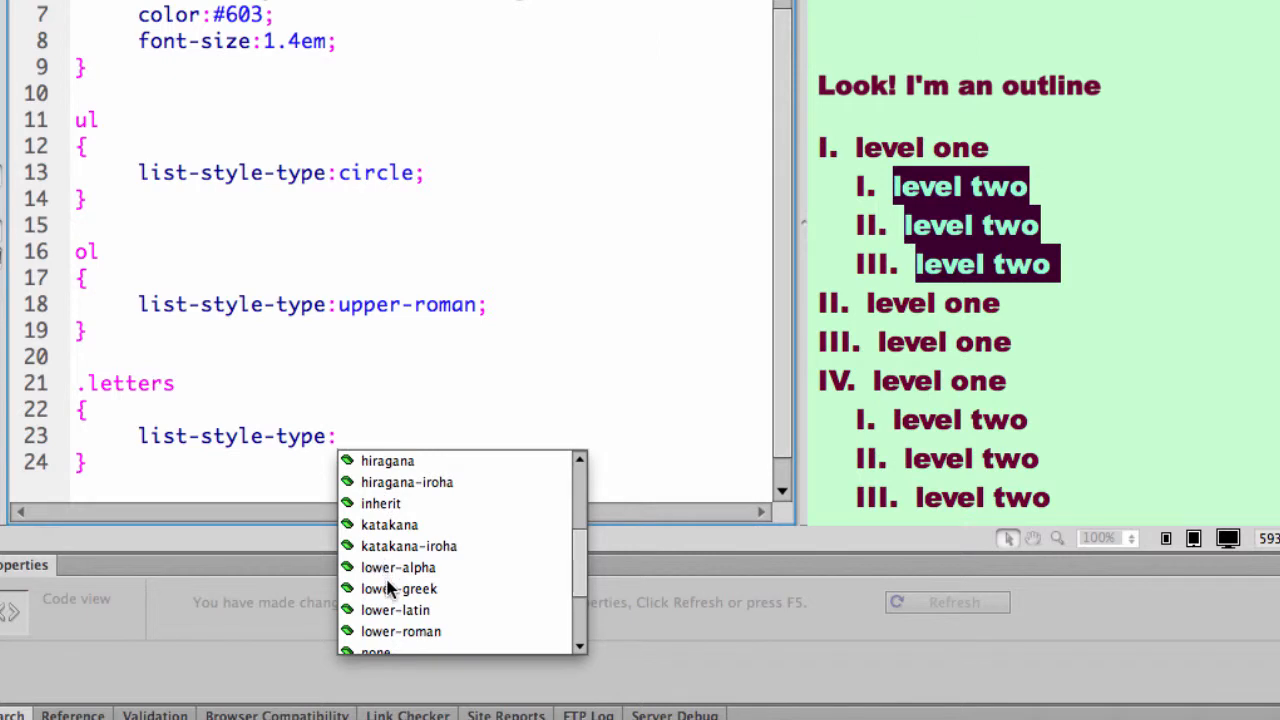
click(398, 568)
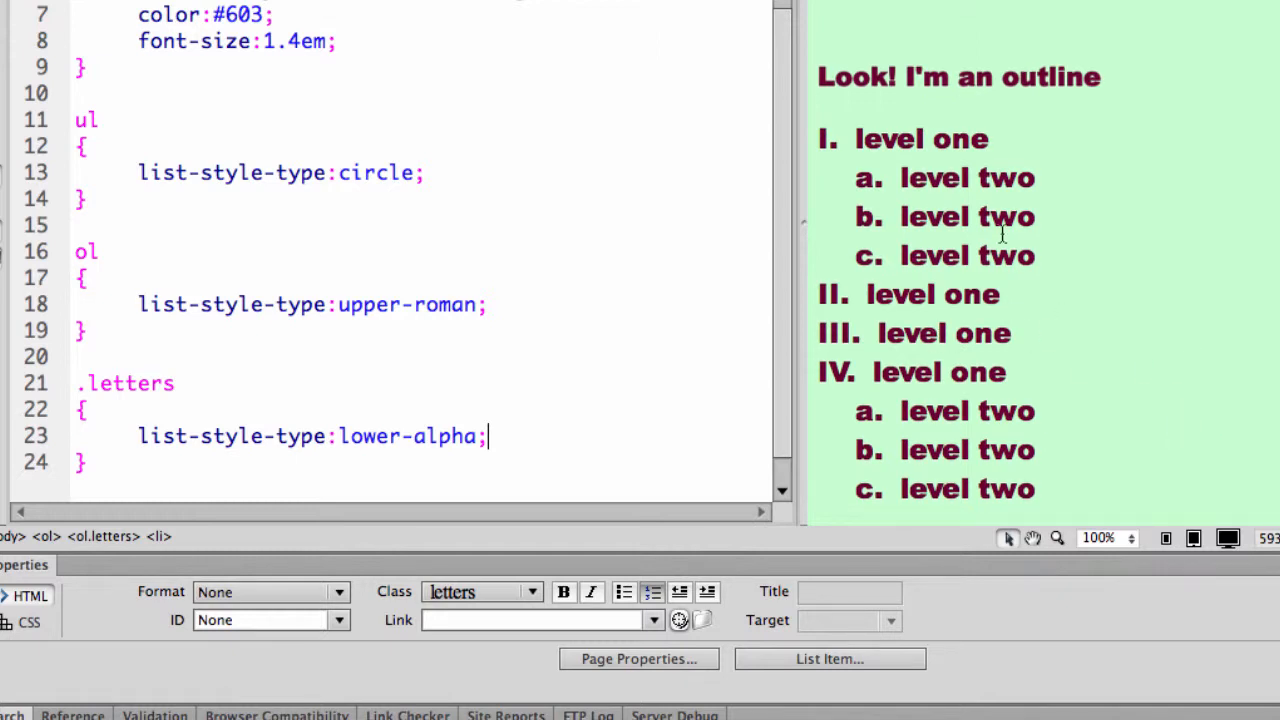
mouse_move(844, 332)
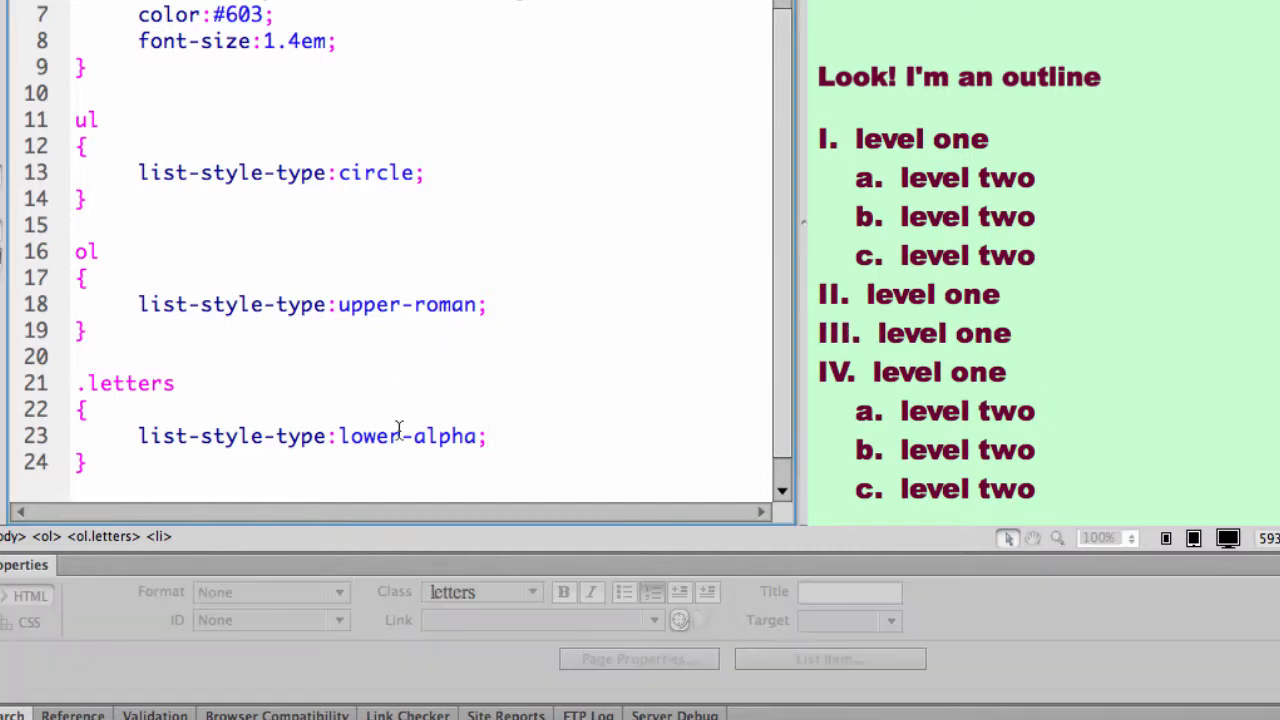
Remove the circle value from the ul rule, leaving list-style: empty
double_click(368, 436)
text(list-style:)
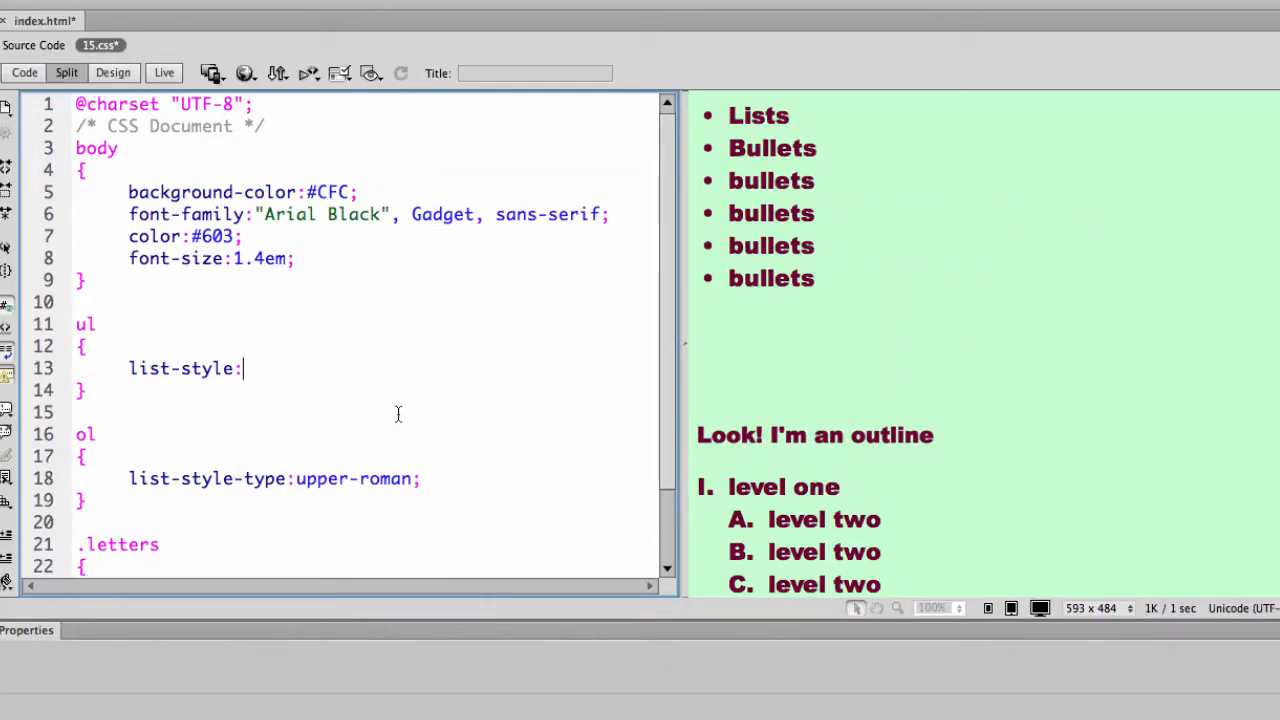
Set the ul rule to list-style-image: url(bullet.png) via Browse
key(Backspace)
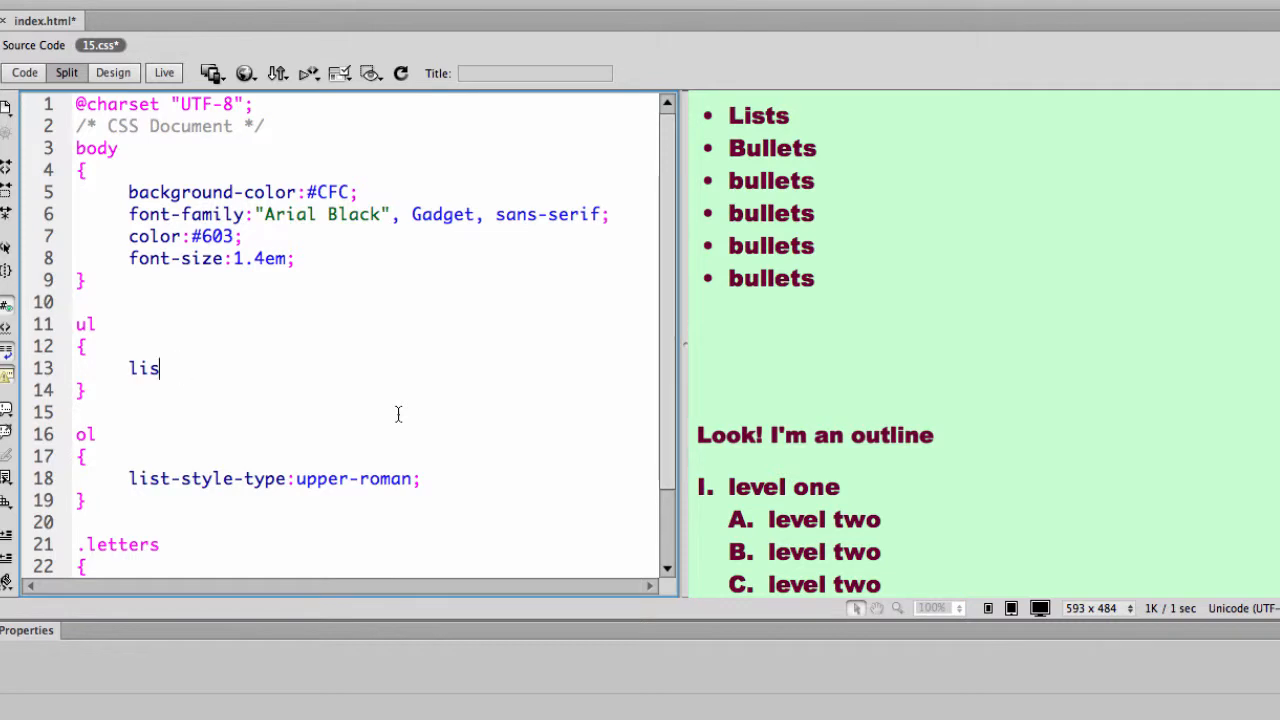
key(BackSpace)
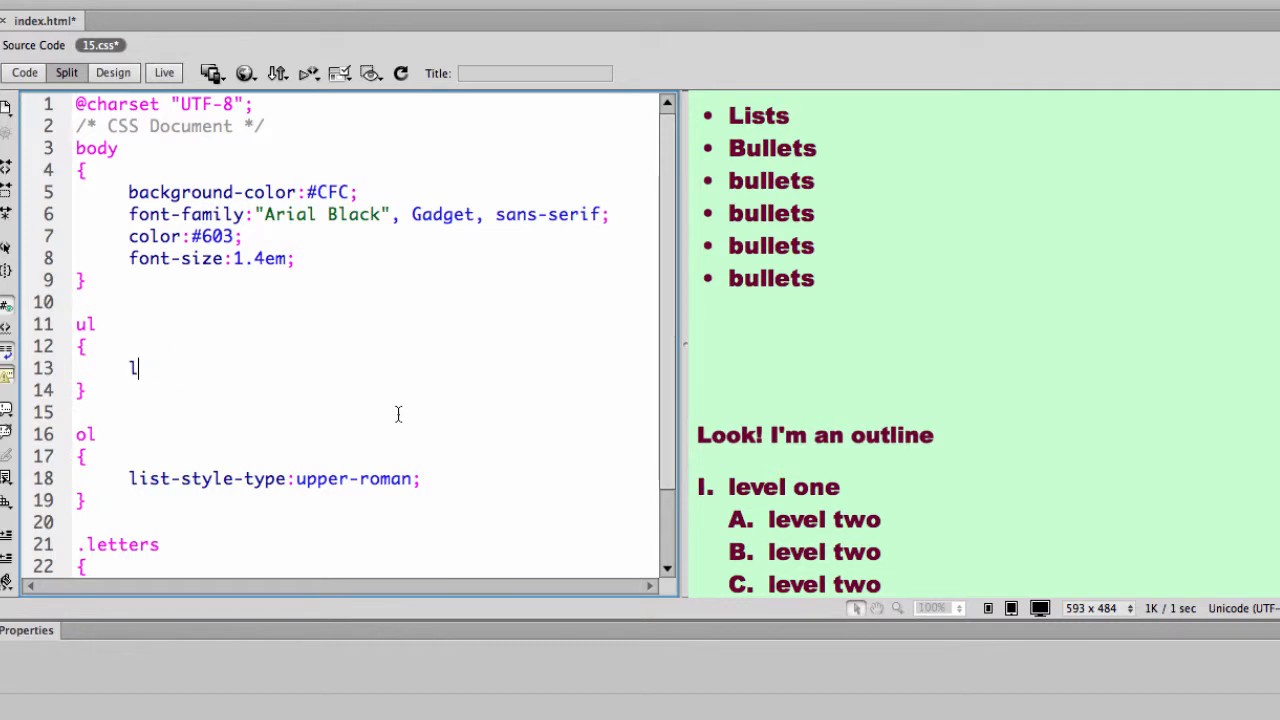
text(ist-st)
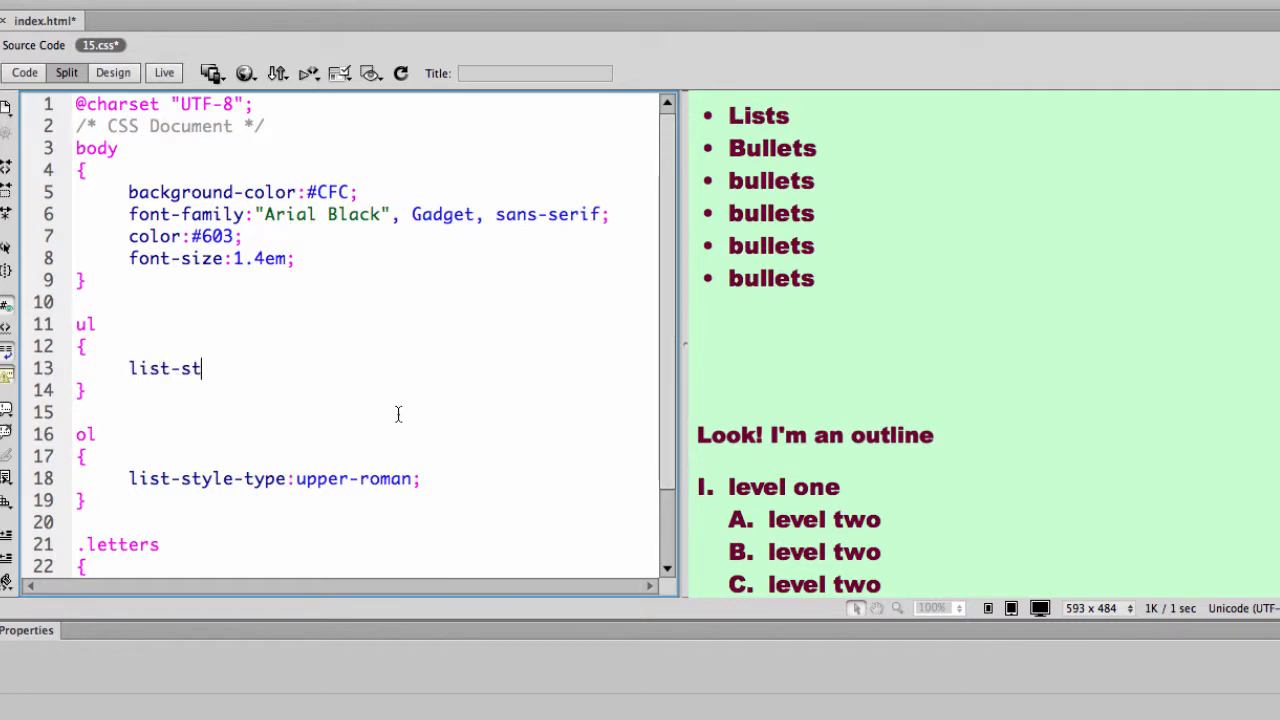
text(yle-image:)
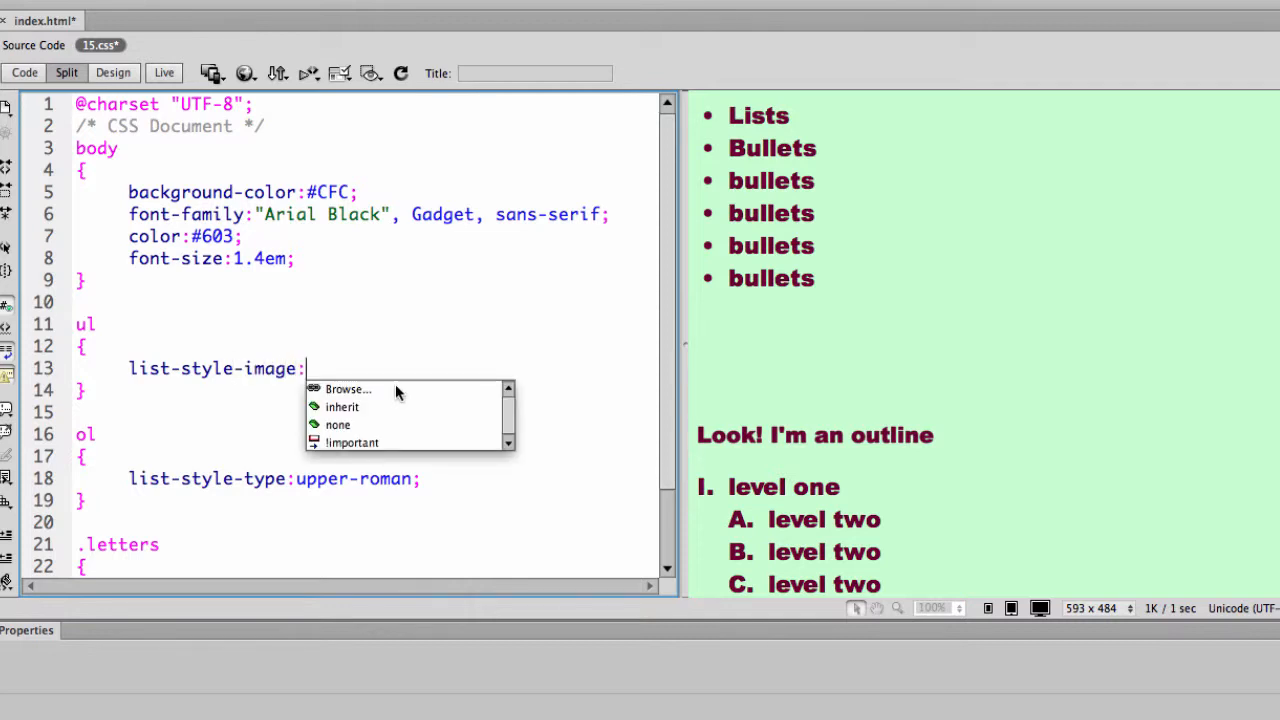
click(348, 388)
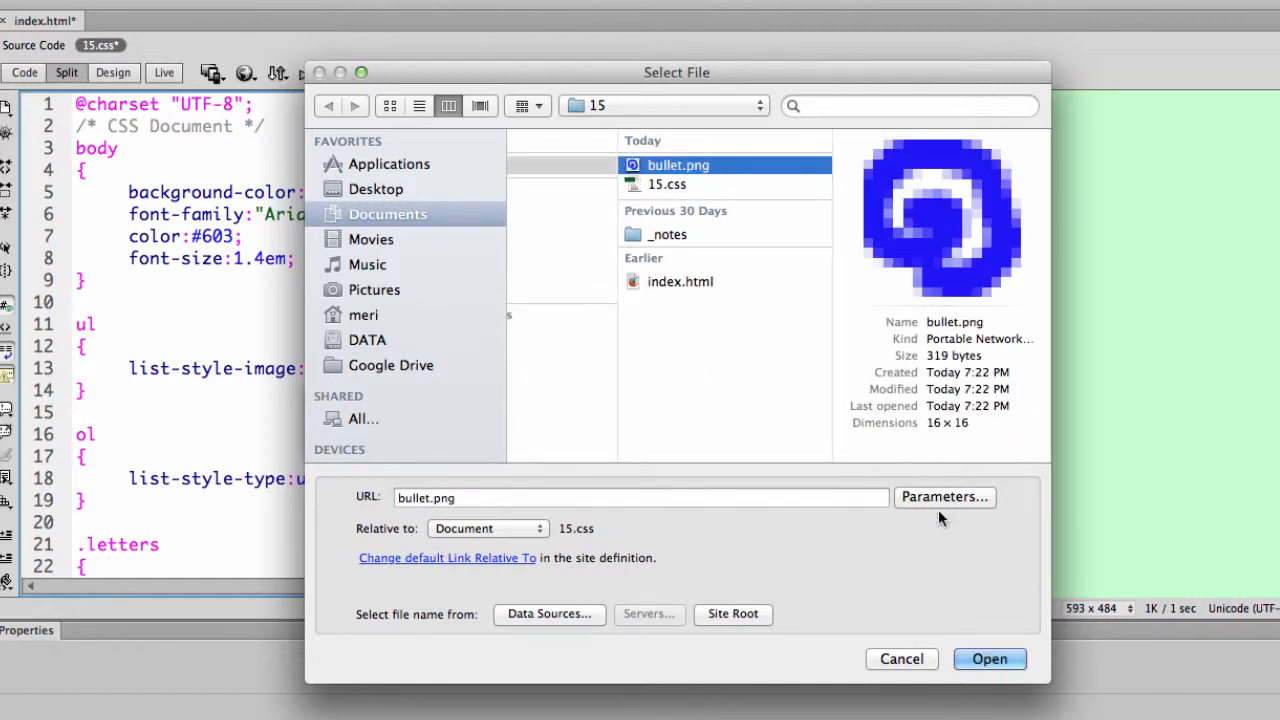
click(988, 658)
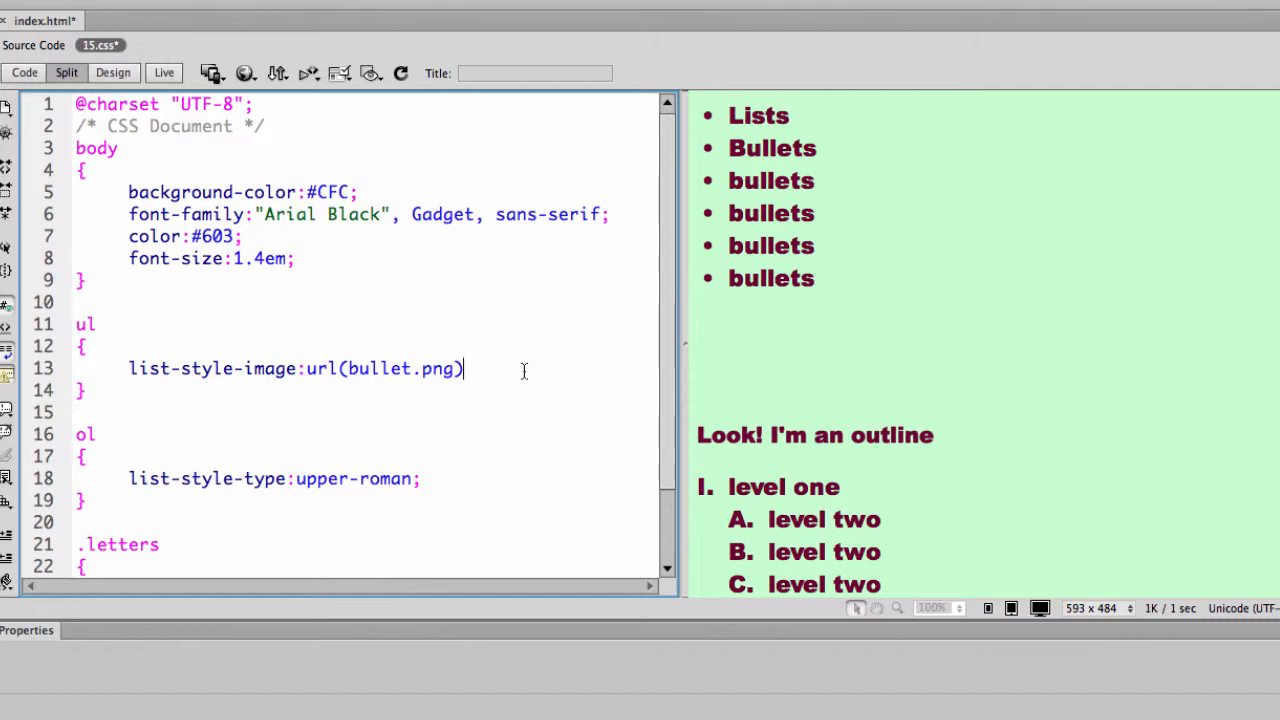
text(;)
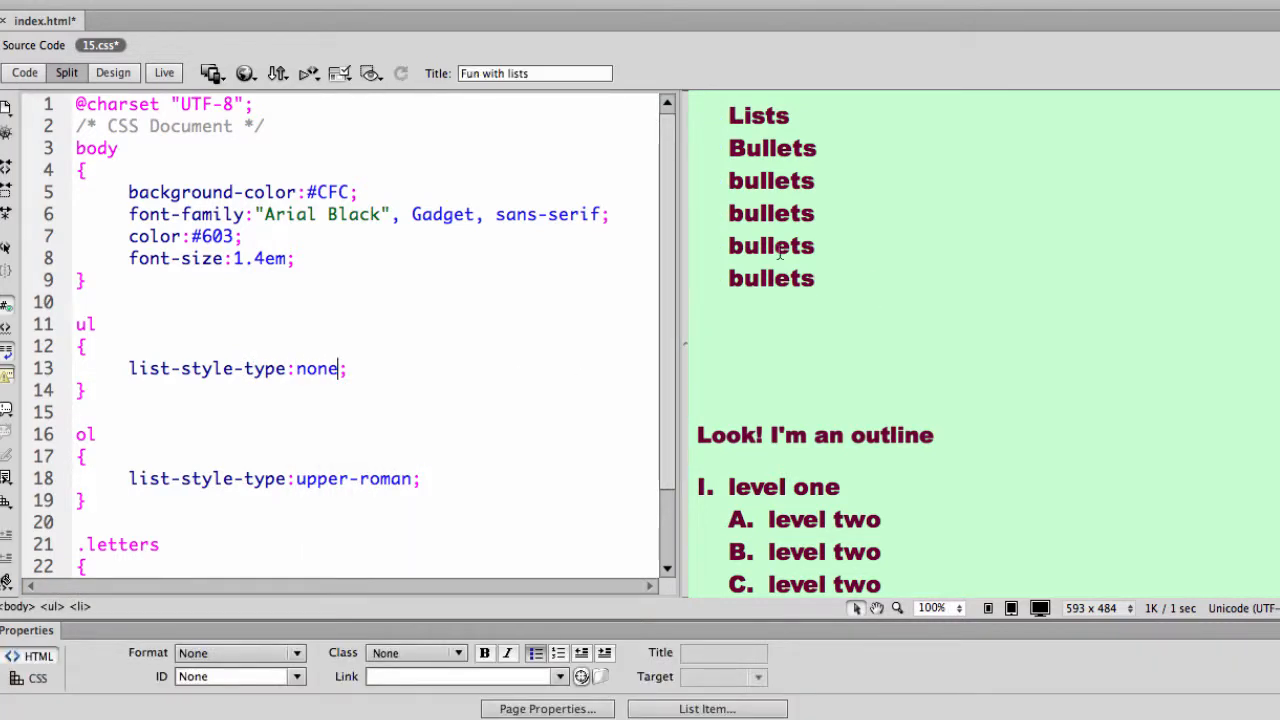
Scroll the Design view to check the Lists and bullets items show no markers
scroll(down, 3)
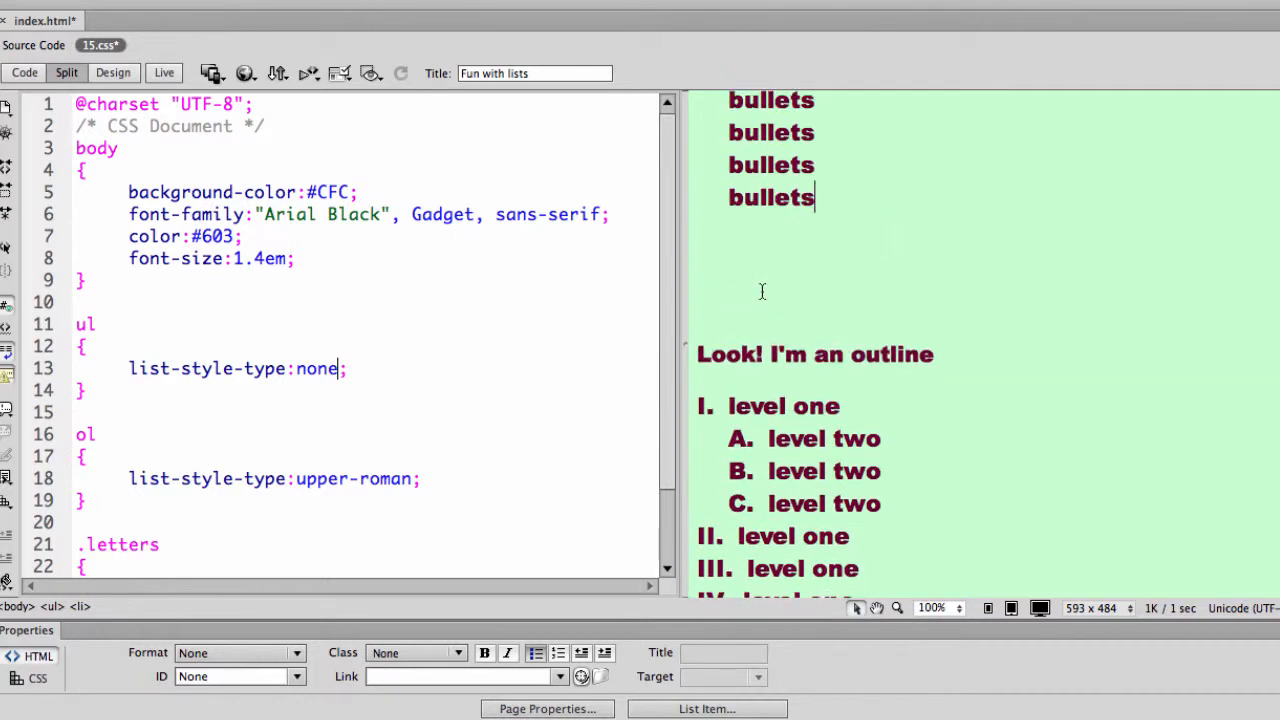
scroll(up, 3)
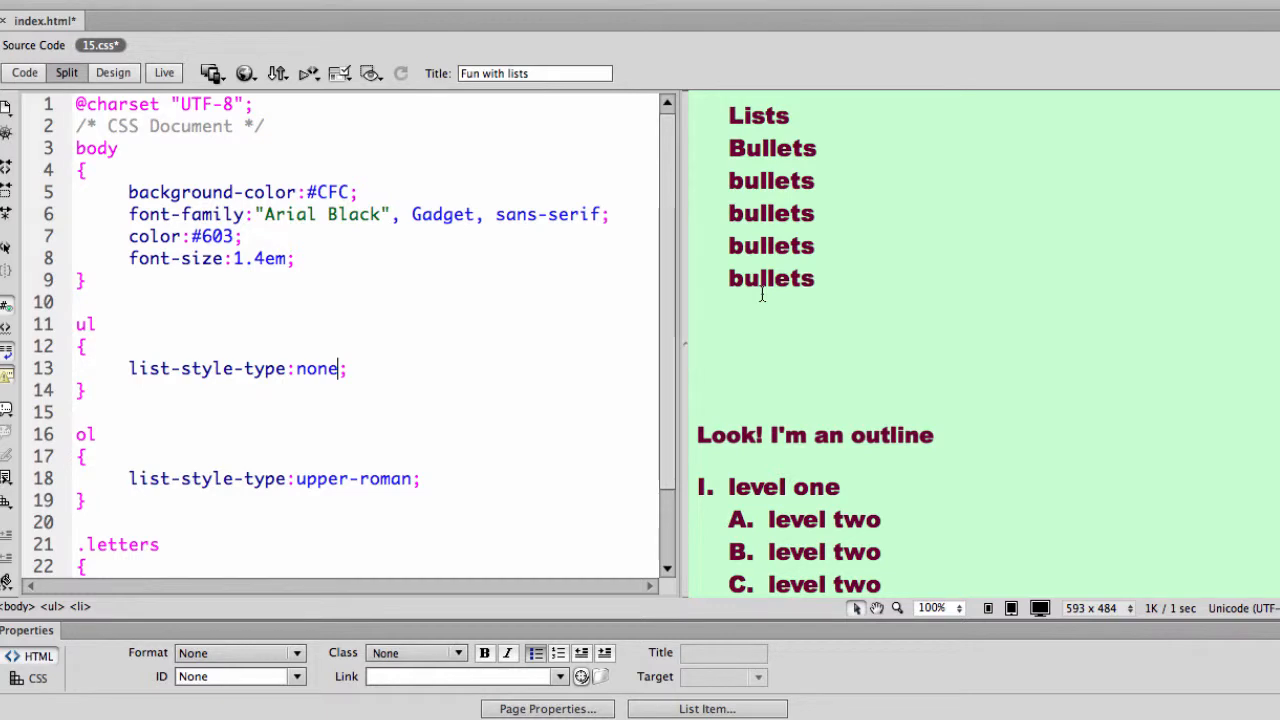
click(812, 278)
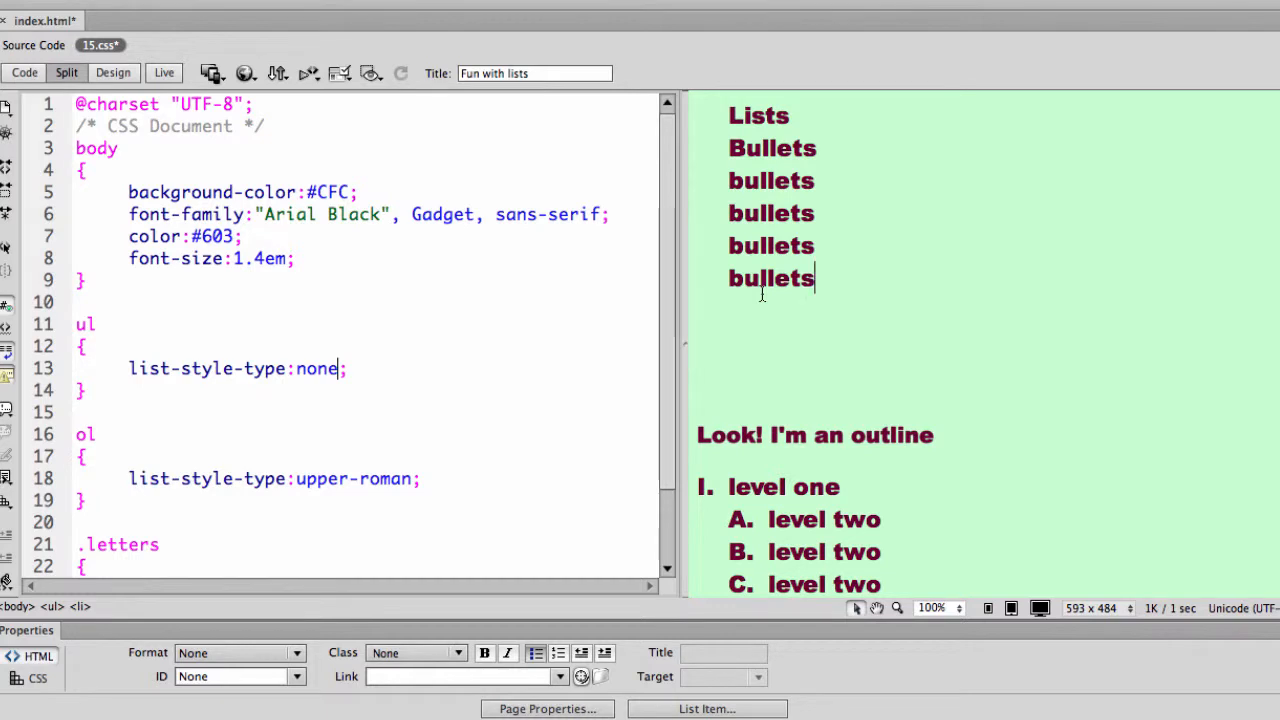